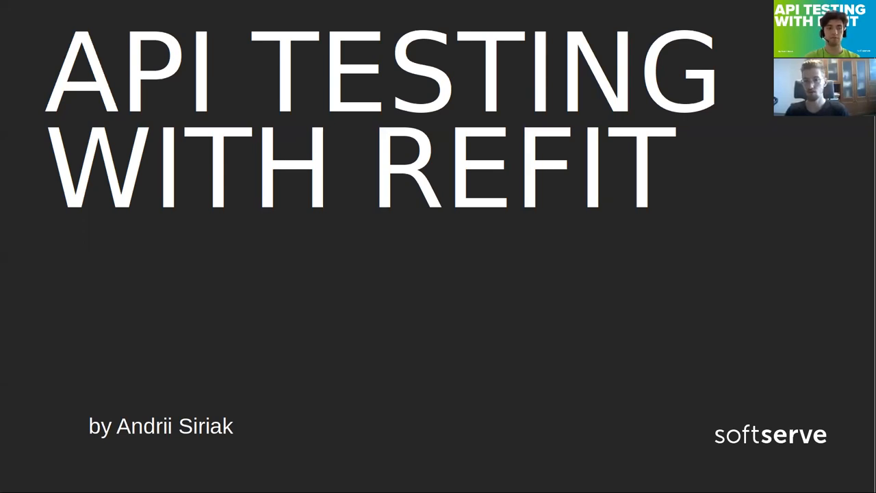
# Step: Advance from the 'API Testing with Refit' title slide to the 'What is Refit?' slide
pyautogui.press('Right')
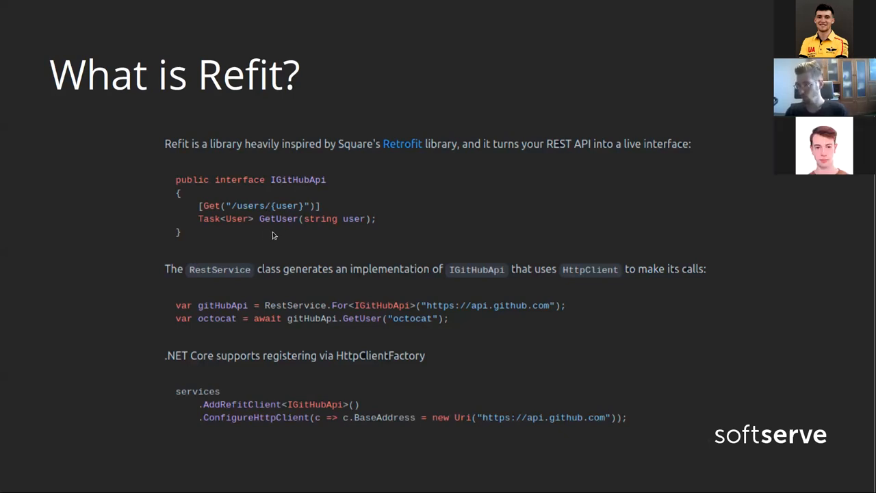
pyautogui.moveTo(232, 246)
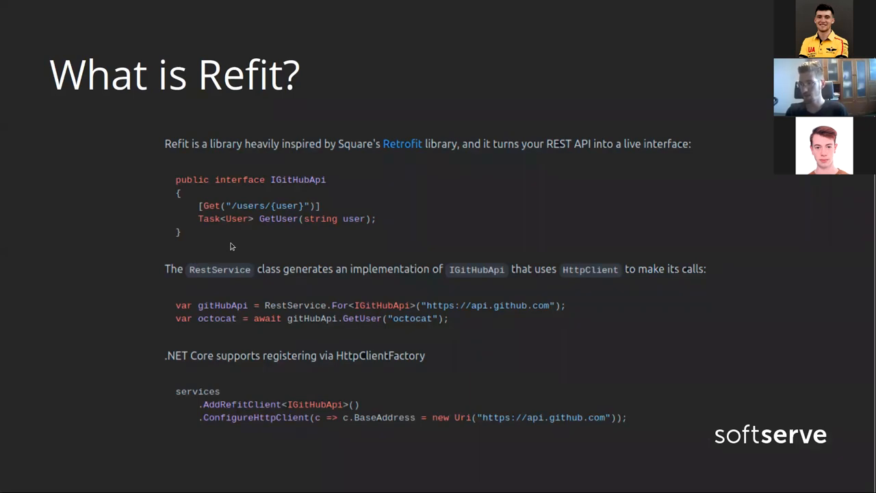
pyautogui.moveTo(272, 206)
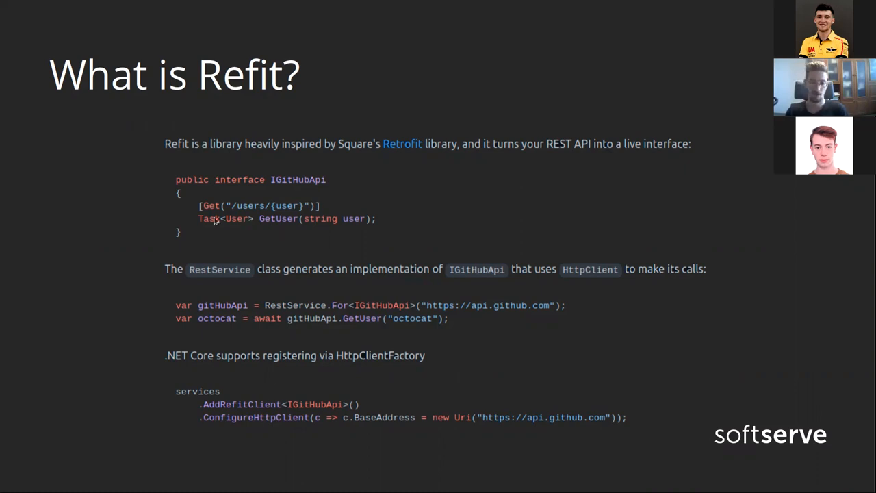
pyautogui.moveTo(216, 223)
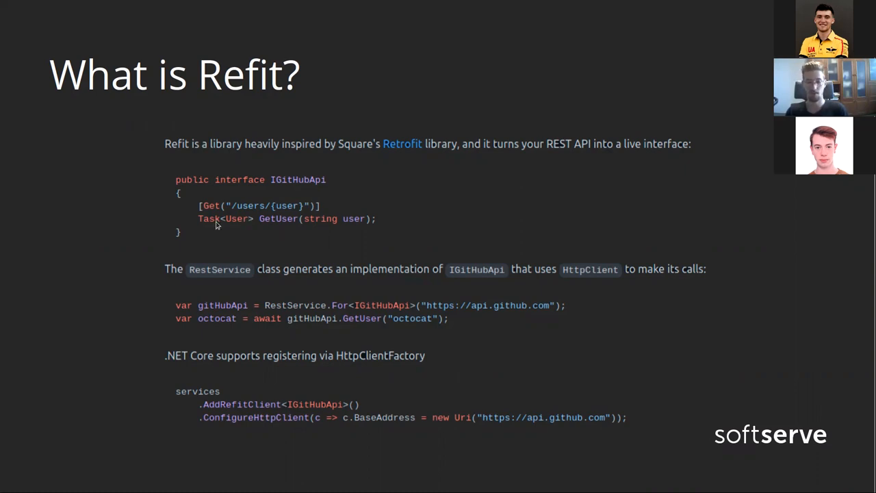
pyautogui.moveTo(231, 224)
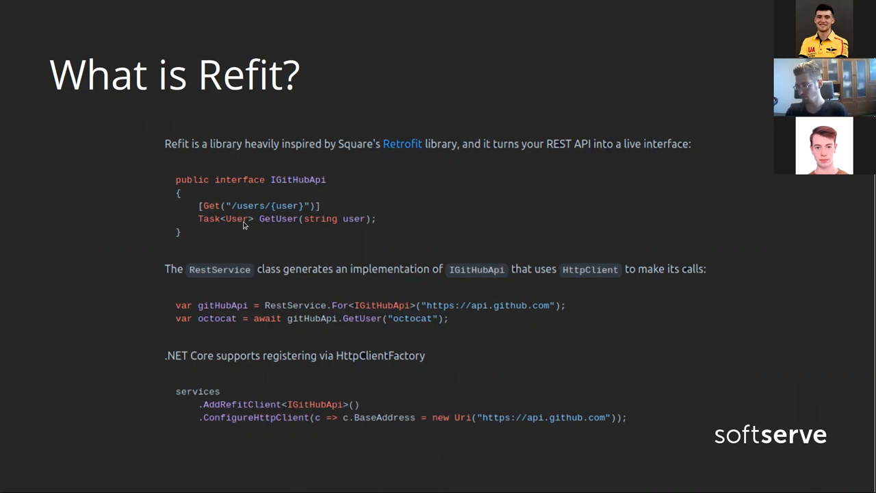
pyautogui.moveTo(215, 282)
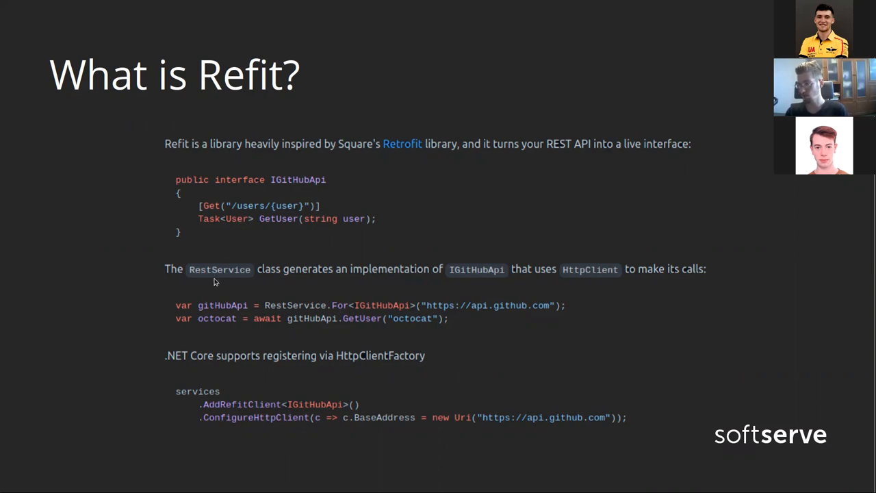
pyautogui.moveTo(98, 466)
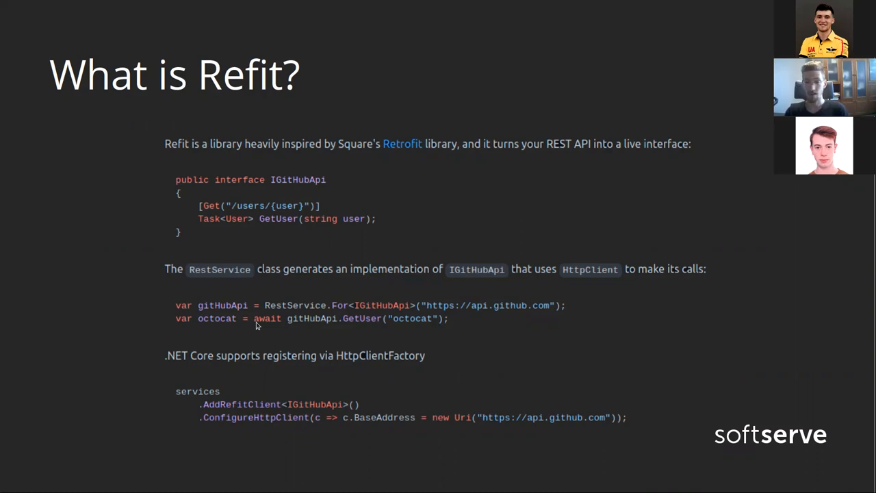
pyautogui.moveTo(228, 347)
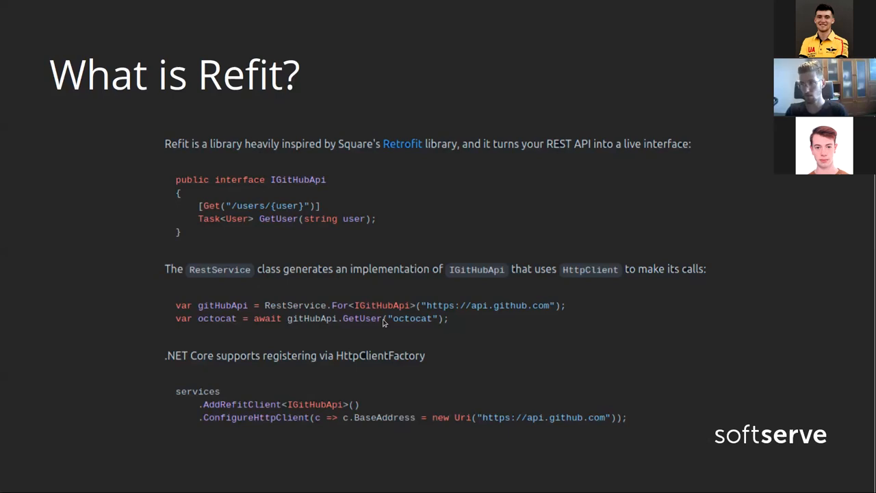
pyautogui.moveTo(418, 353)
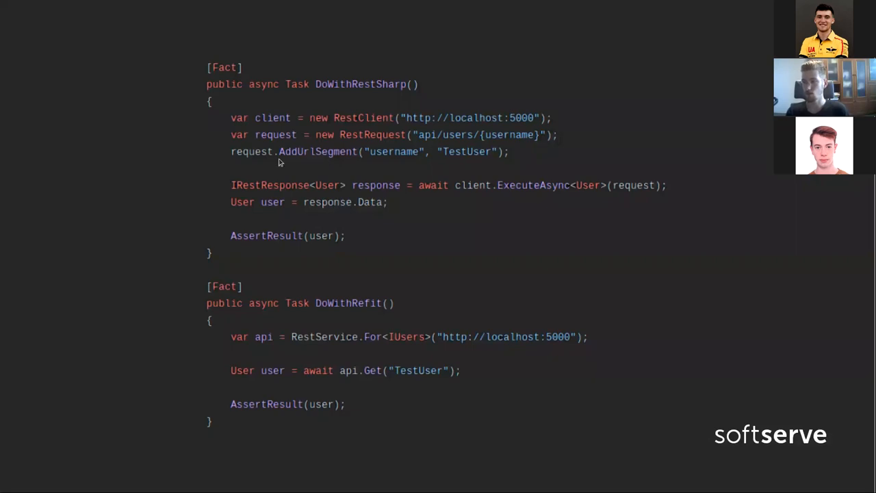
pyautogui.moveTo(349, 168)
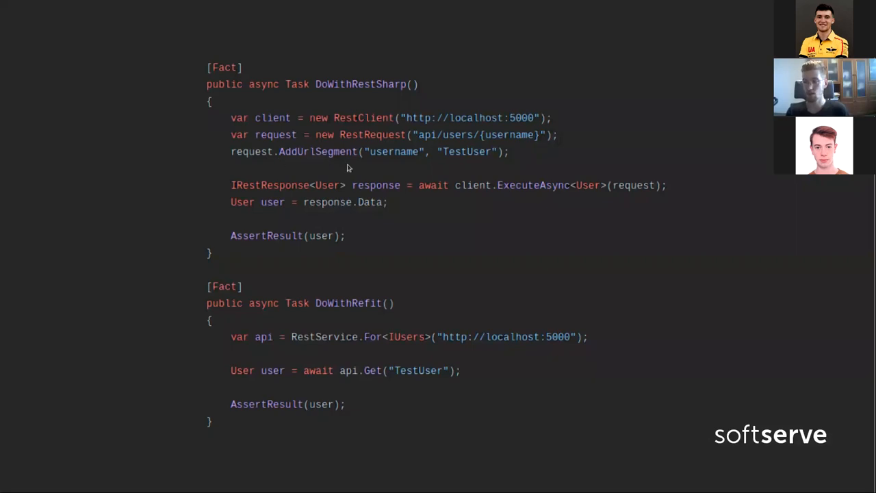
pyautogui.moveTo(305, 171)
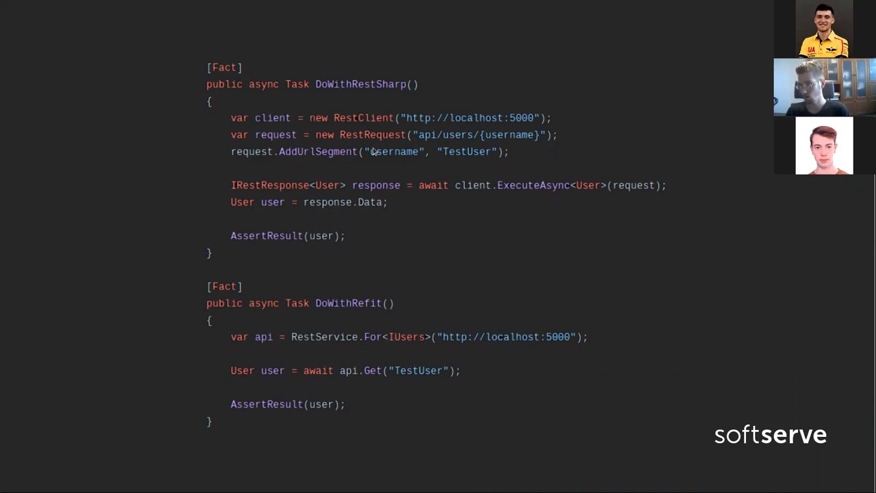
pyautogui.moveTo(236, 189)
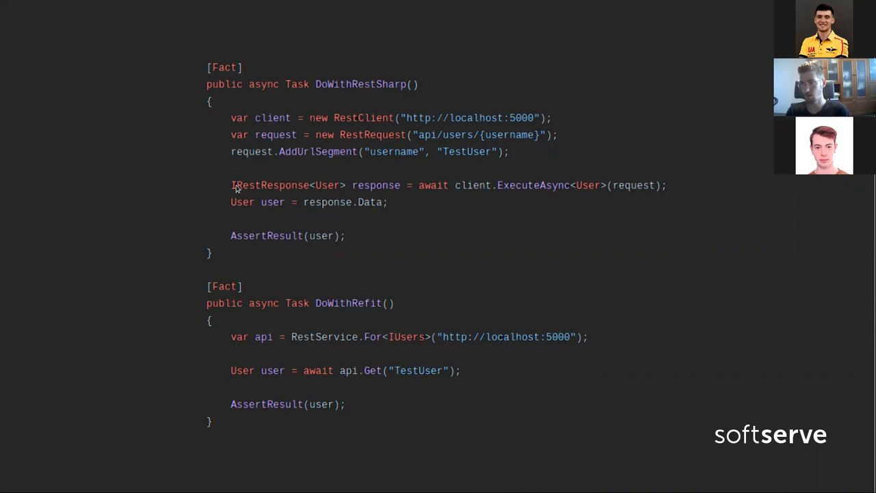
pyautogui.moveTo(309, 203)
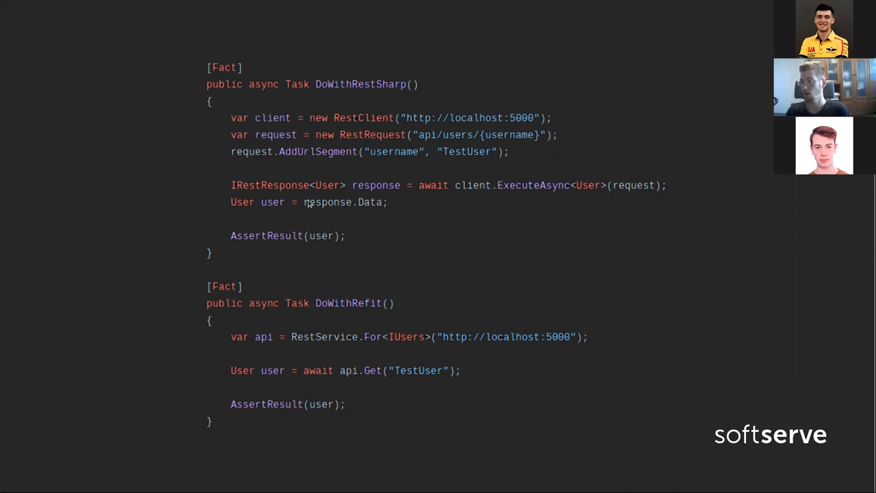
pyautogui.moveTo(341, 317)
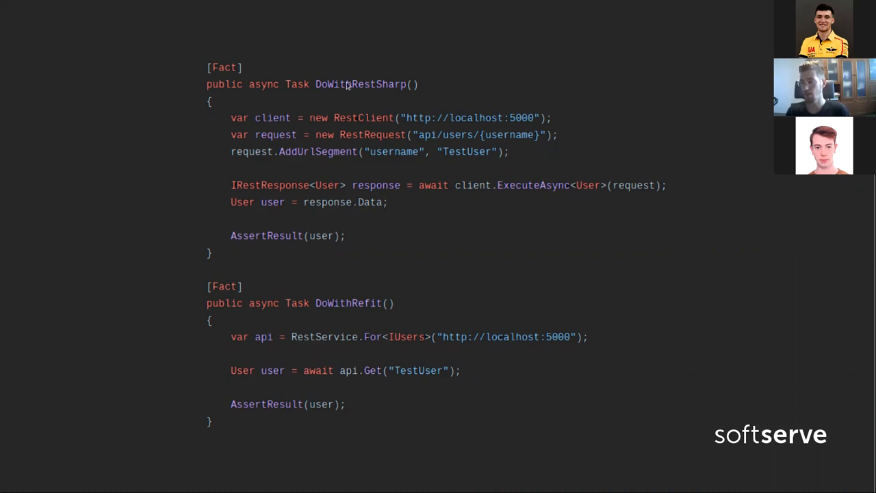
pyautogui.moveTo(359, 159)
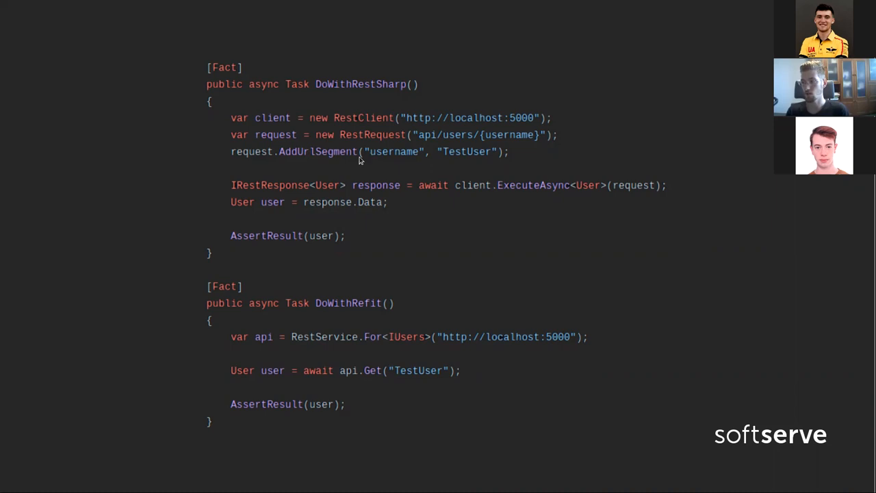
pyautogui.moveTo(273, 203)
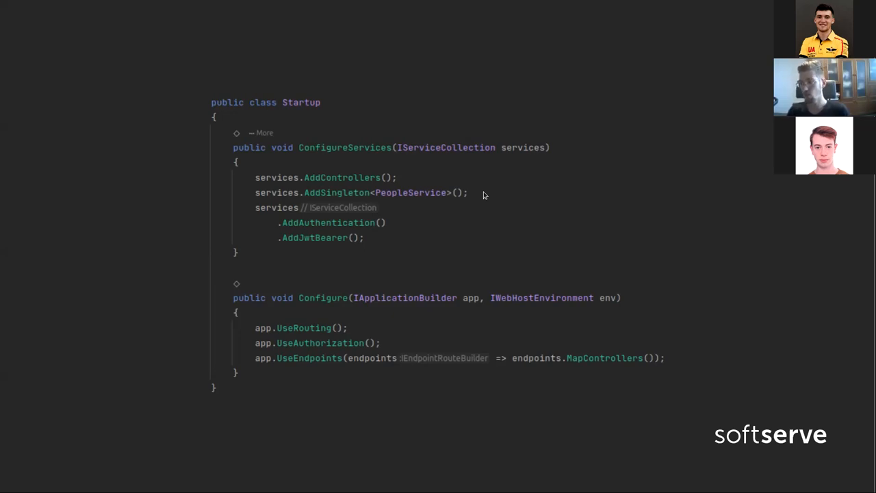
pyautogui.moveTo(352, 188)
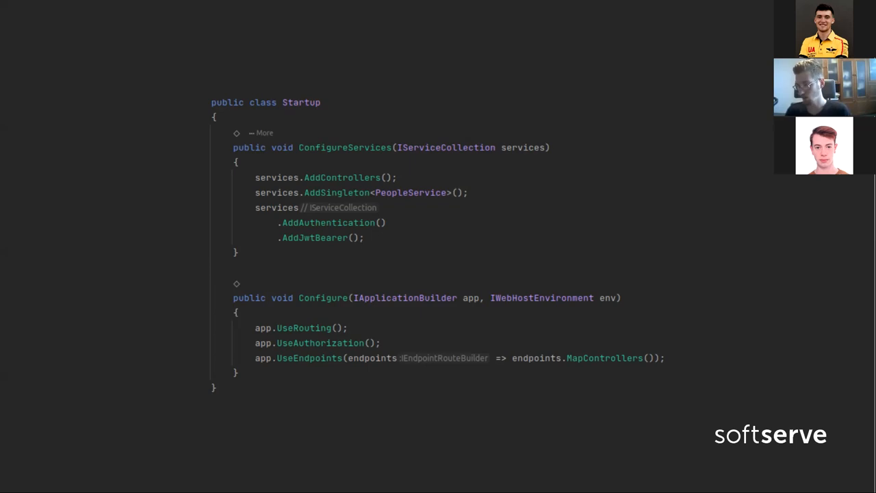
pyautogui.moveTo(294, 310)
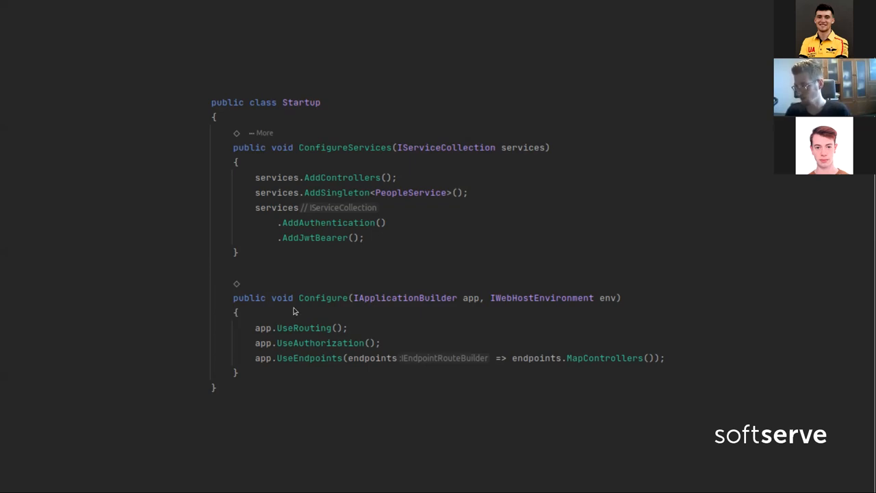
pyautogui.moveTo(592, 381)
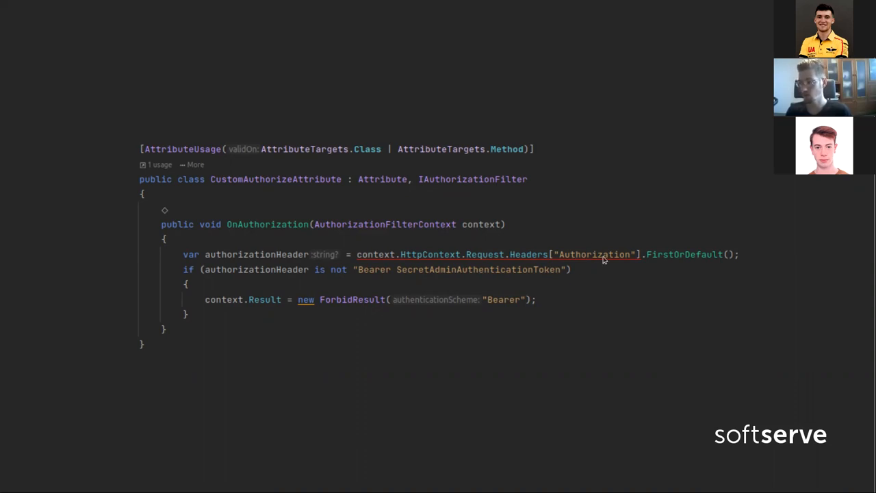
pyautogui.moveTo(583, 277)
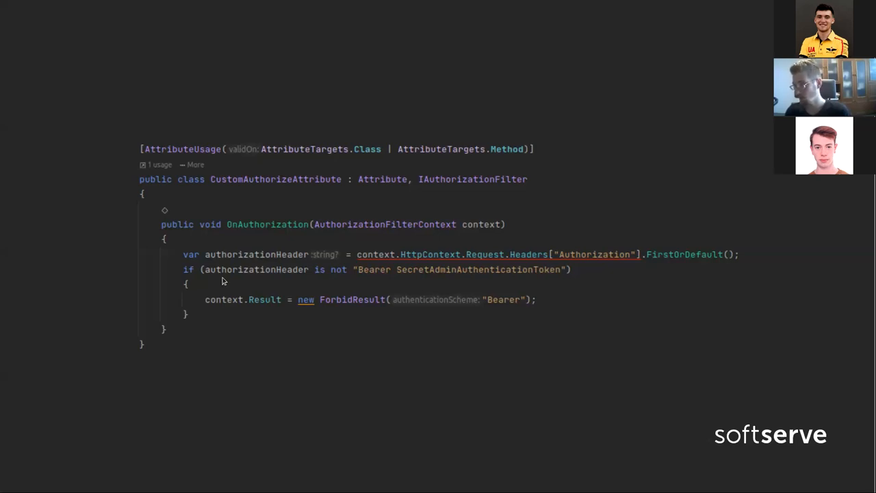
pyautogui.moveTo(391, 281)
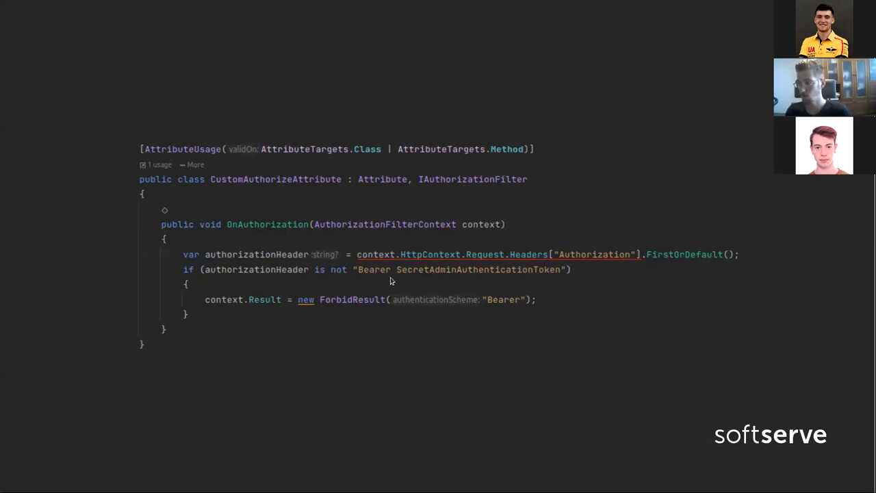
pyautogui.moveTo(420, 282)
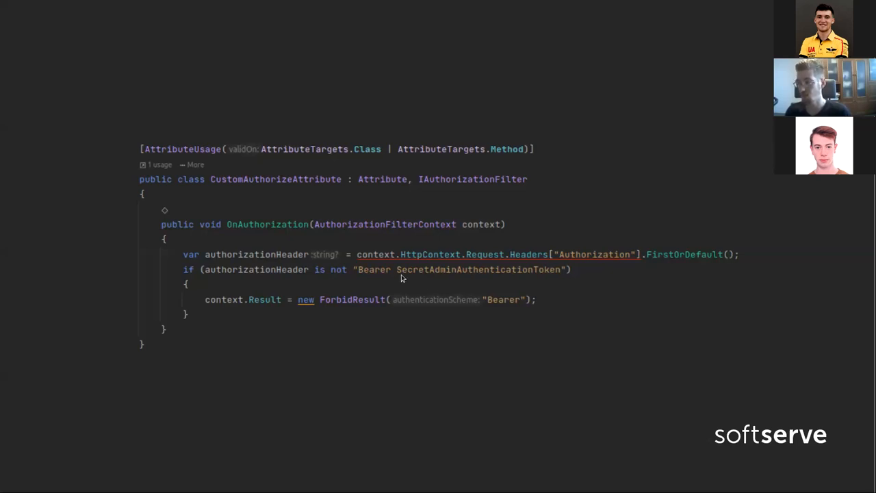
pyautogui.moveTo(376, 300)
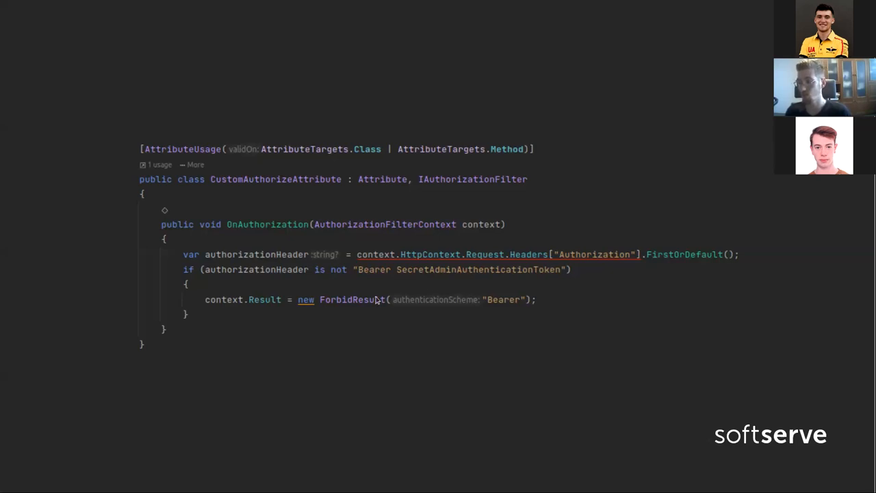
pyautogui.moveTo(439, 324)
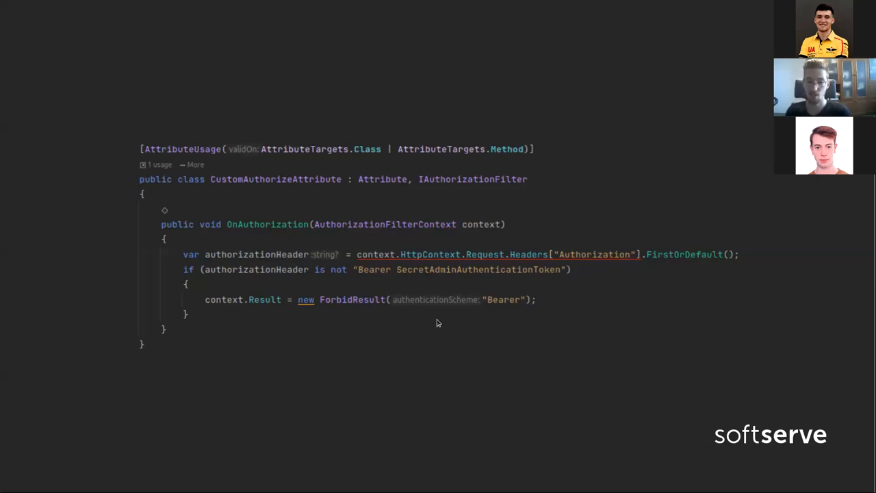
pyautogui.moveTo(486, 315)
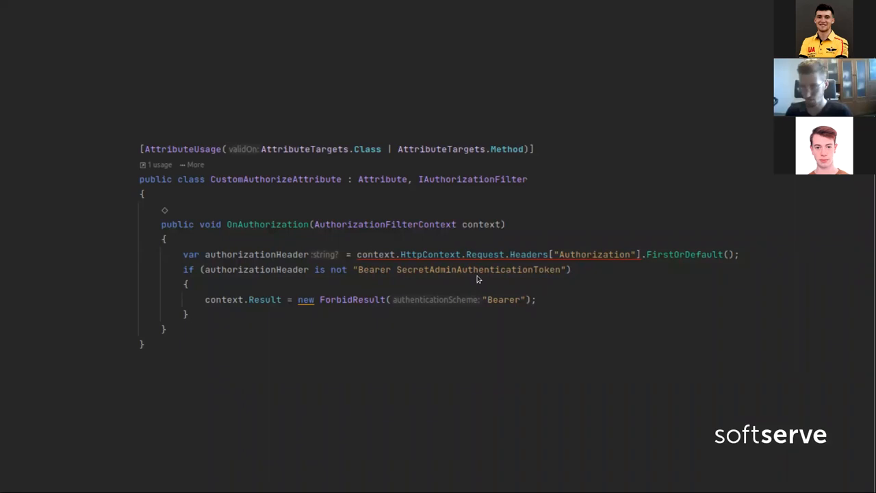
pyautogui.moveTo(260, 420)
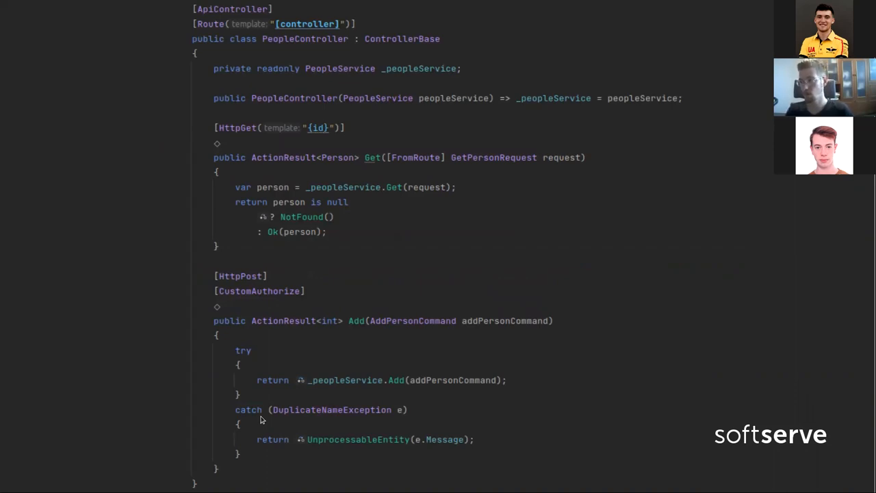
pyautogui.moveTo(355, 257)
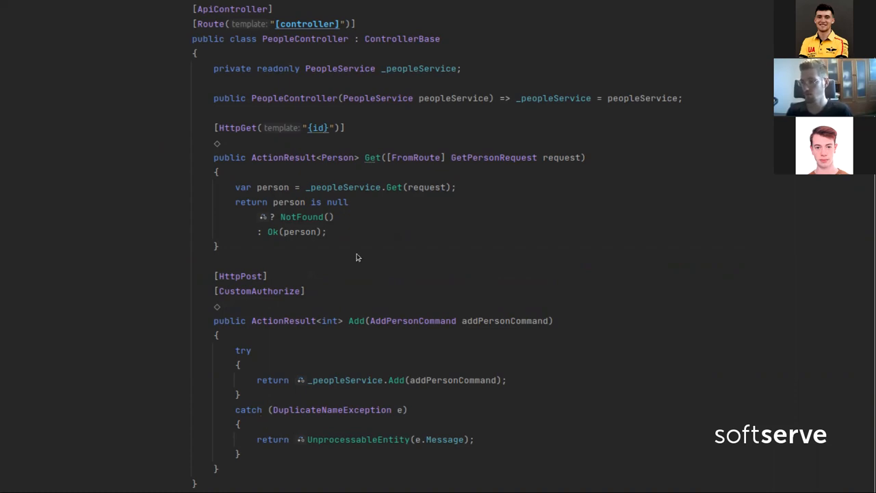
pyautogui.moveTo(276, 46)
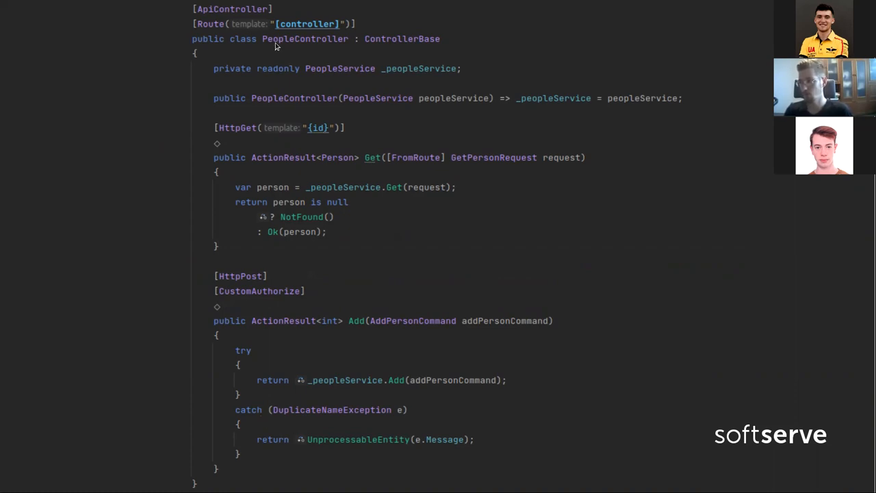
pyautogui.moveTo(265, 46)
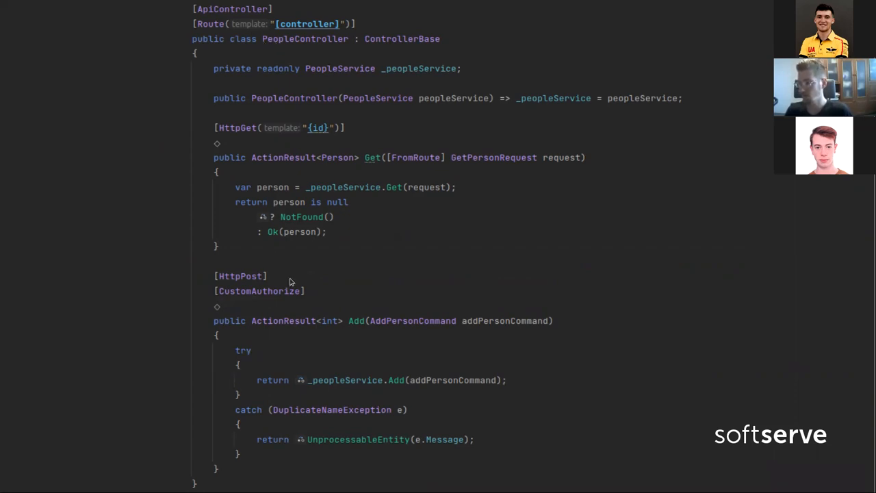
pyautogui.moveTo(401, 326)
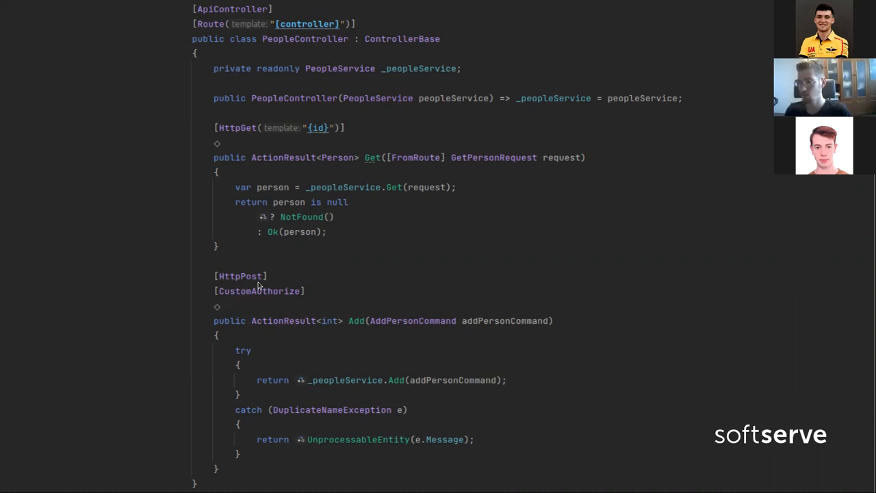
pyautogui.moveTo(230, 298)
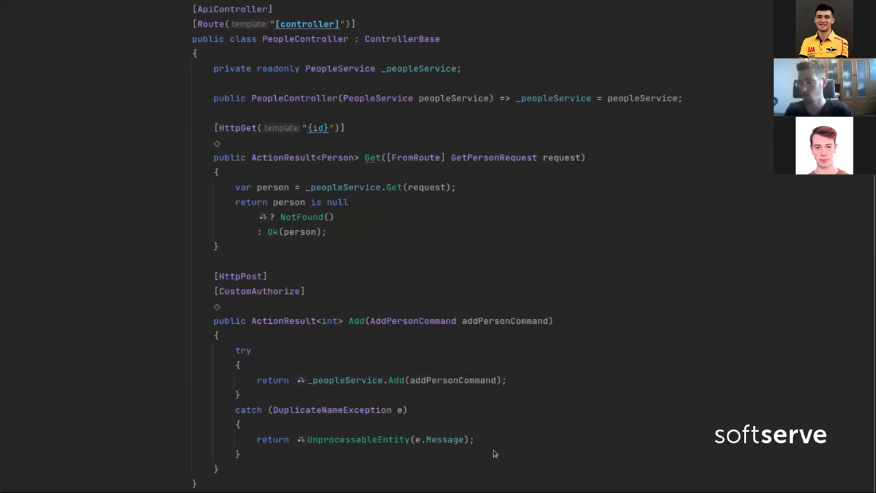
pyautogui.moveTo(489, 460)
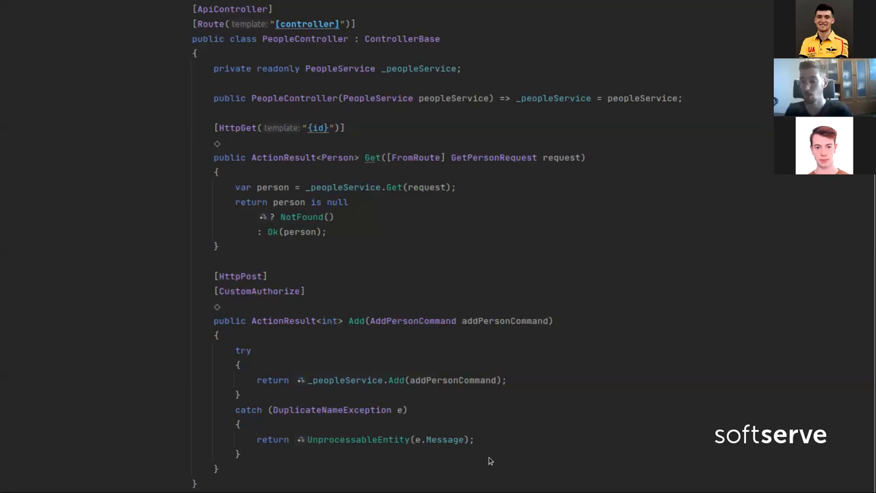
pyautogui.moveTo(272, 466)
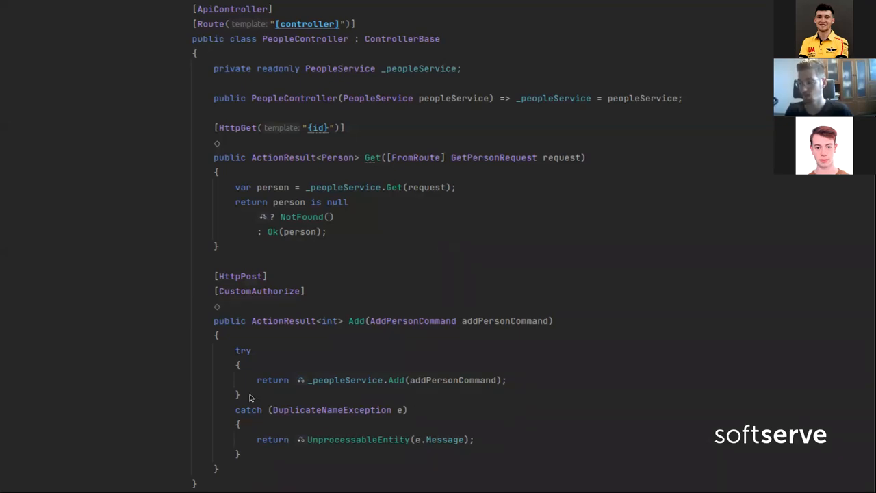
pyautogui.moveTo(349, 385)
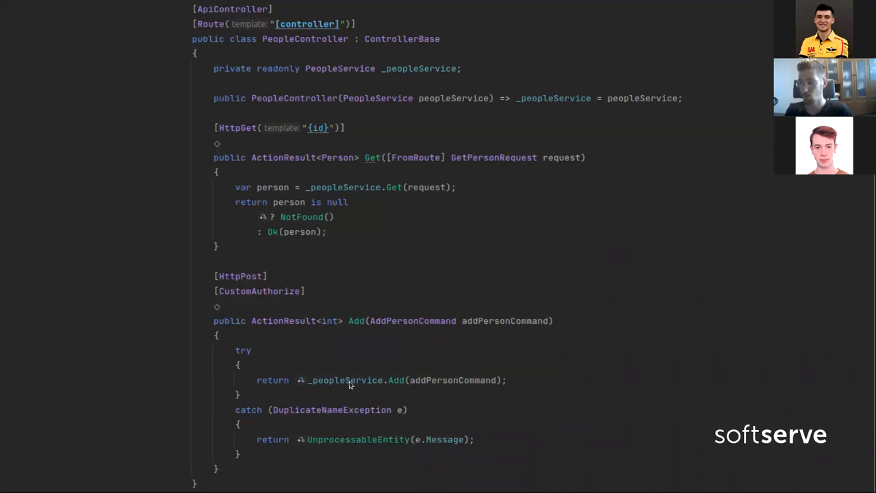
pyautogui.moveTo(164, 264)
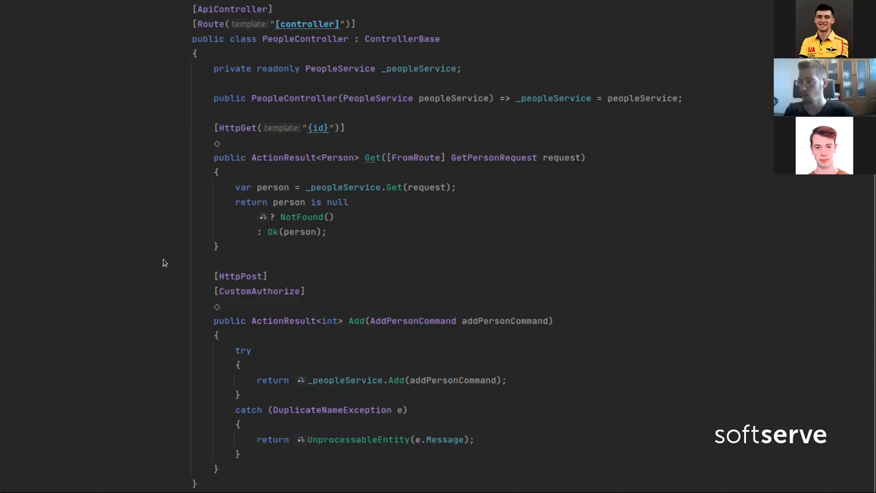
pyautogui.moveTo(226, 143)
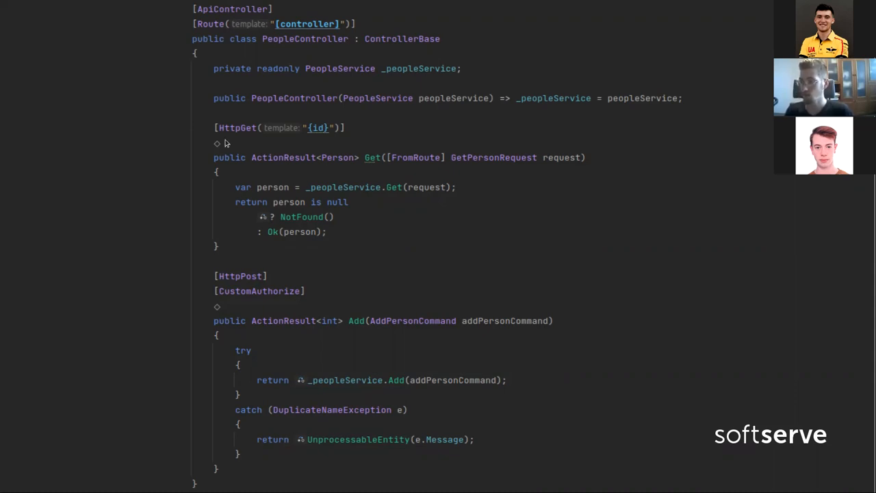
pyautogui.moveTo(330, 141)
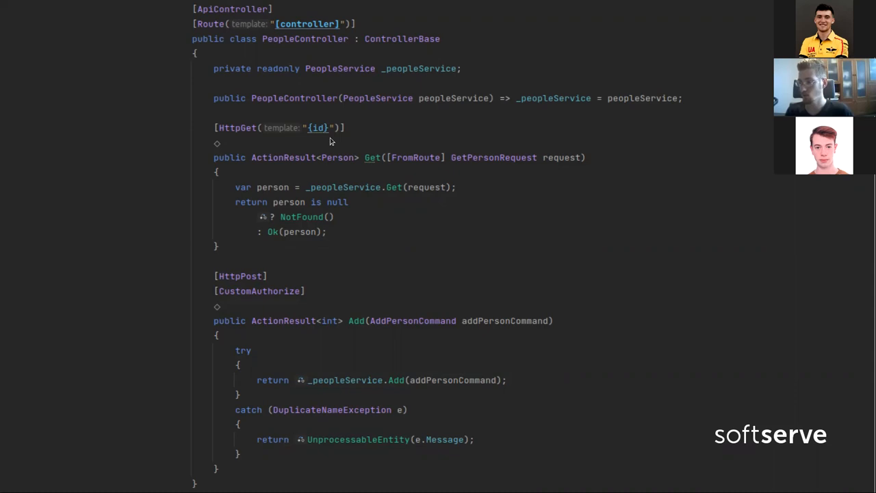
pyautogui.moveTo(214, 143)
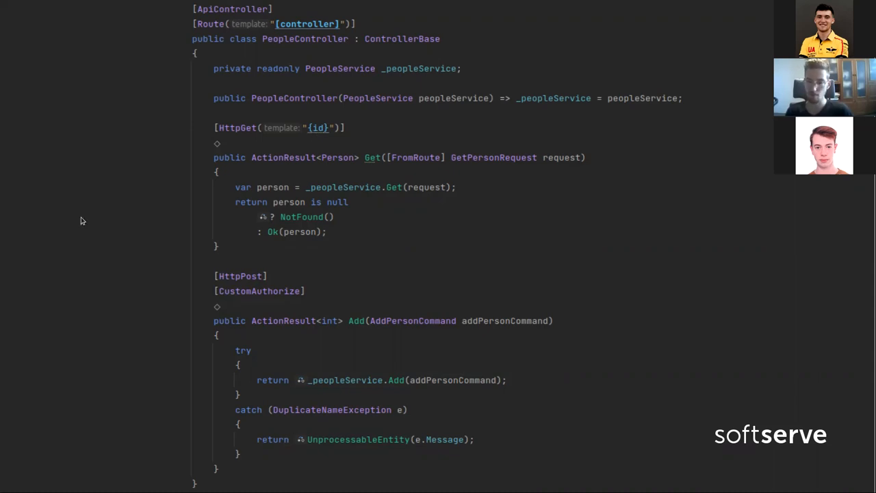
pyautogui.moveTo(44, 206)
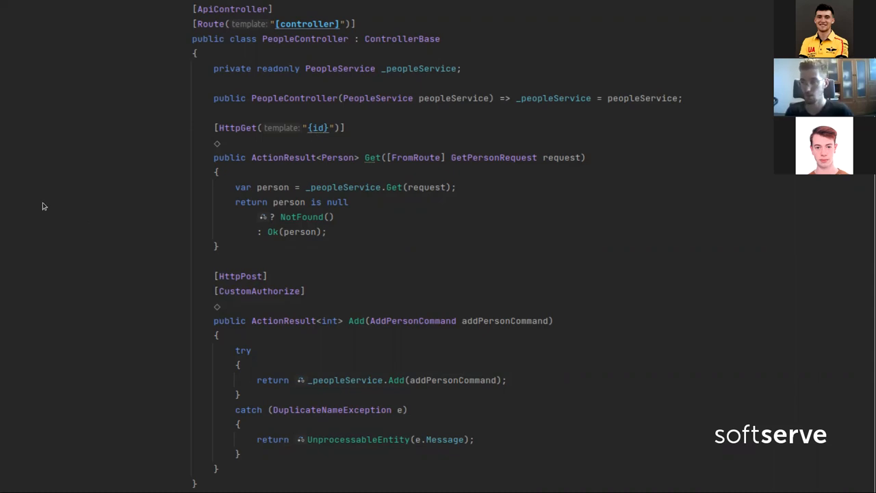
pyautogui.moveTo(254, 177)
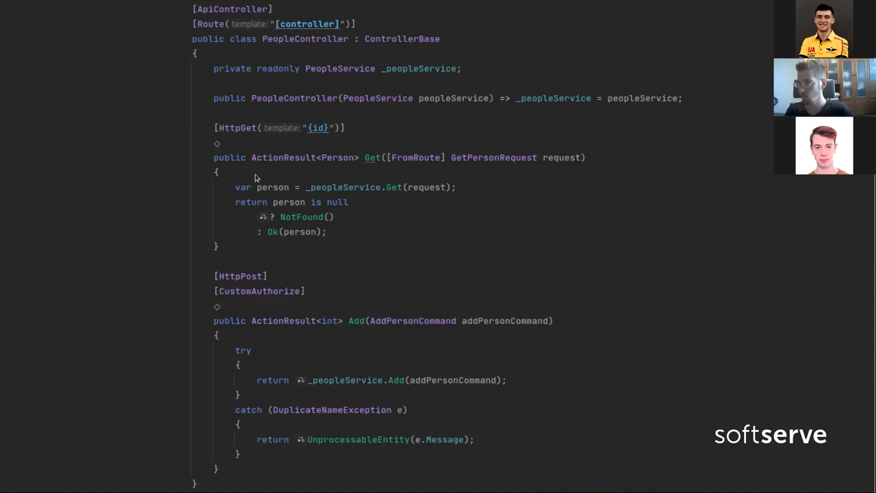
pyautogui.moveTo(409, 163)
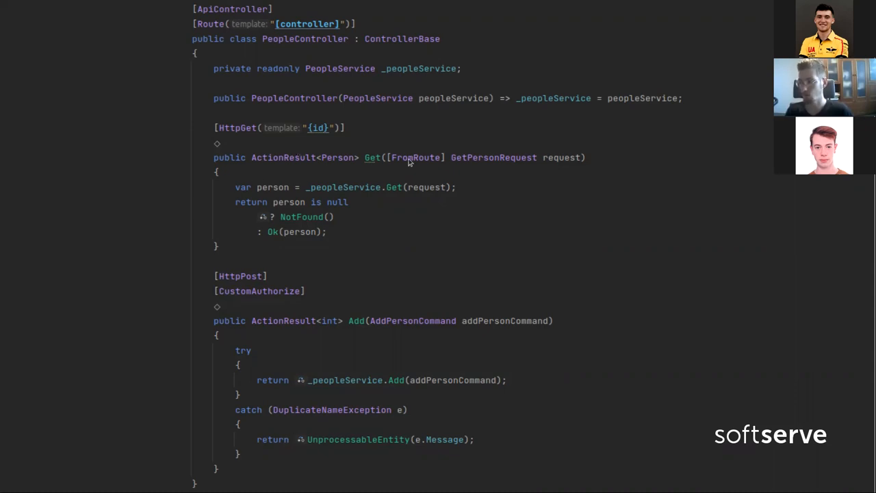
pyautogui.moveTo(512, 187)
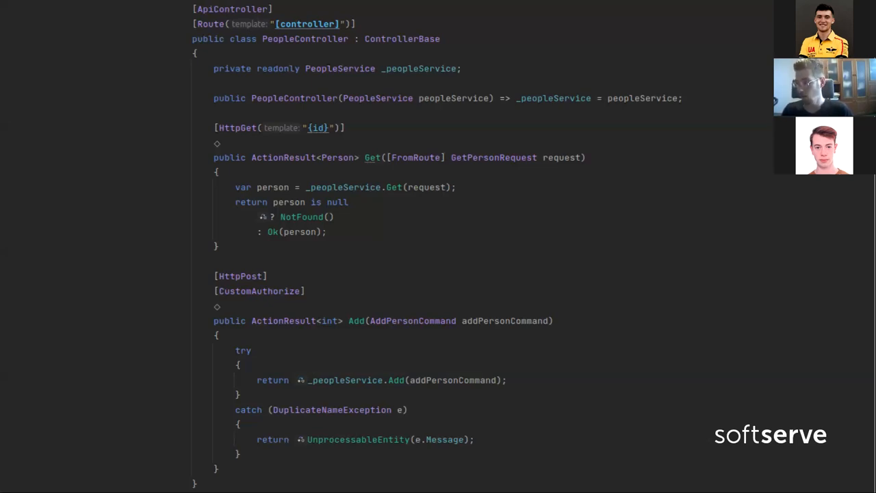
pyautogui.moveTo(481, 219)
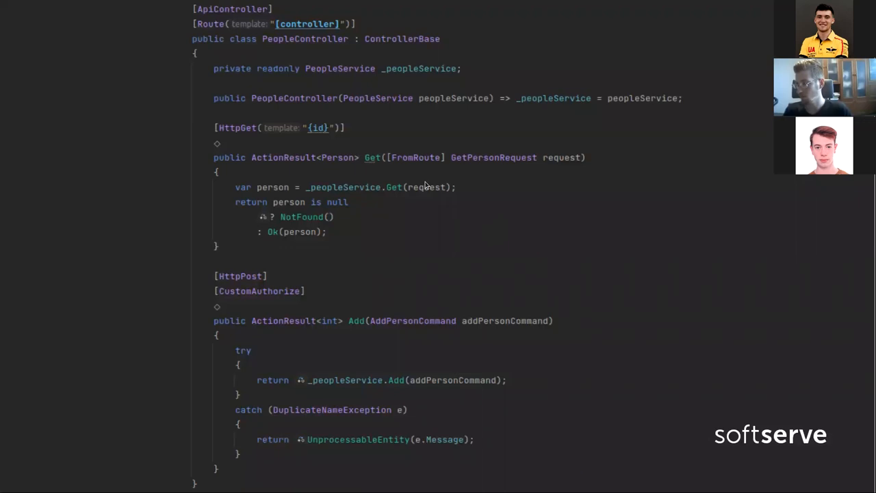
pyautogui.moveTo(437, 203)
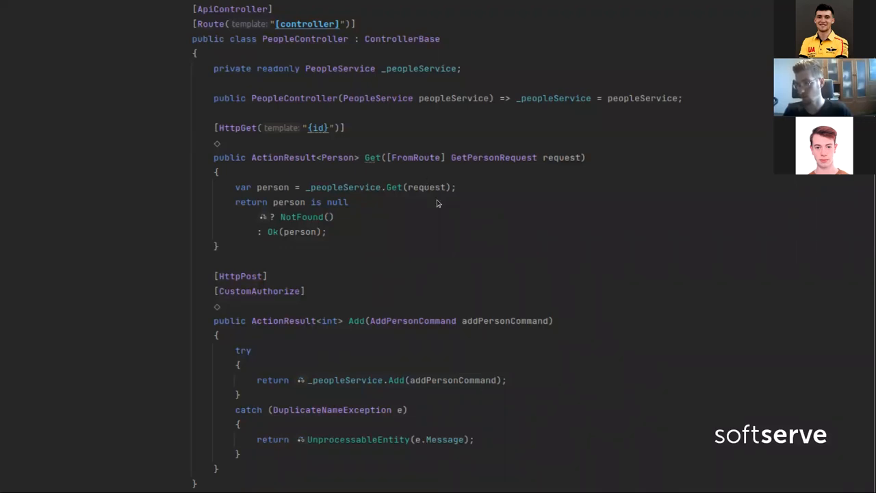
pyautogui.moveTo(326, 302)
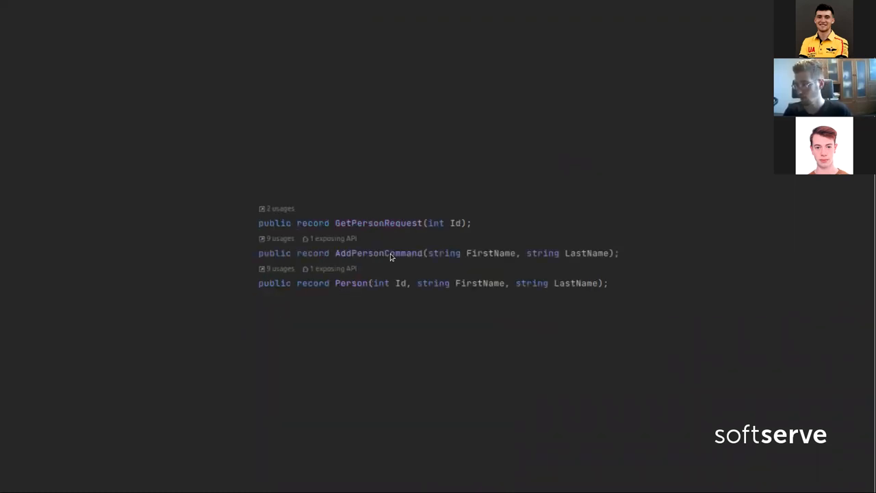
pyautogui.moveTo(207, 390)
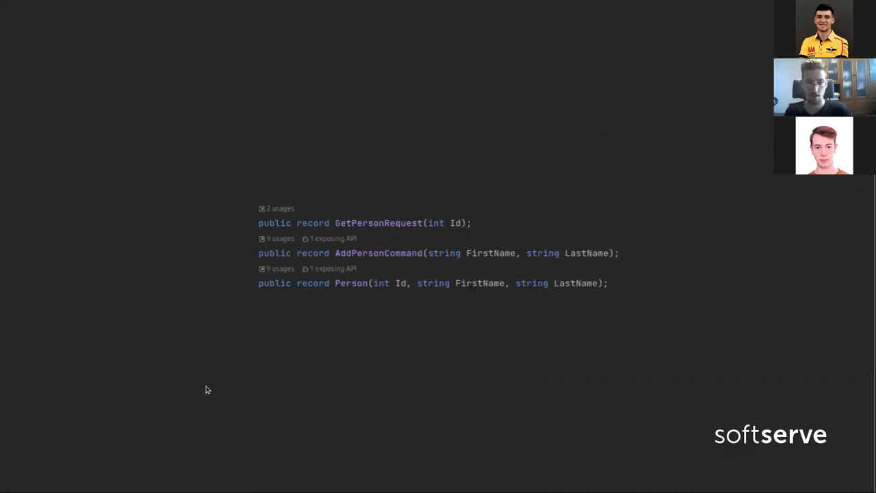
pyautogui.moveTo(125, 375)
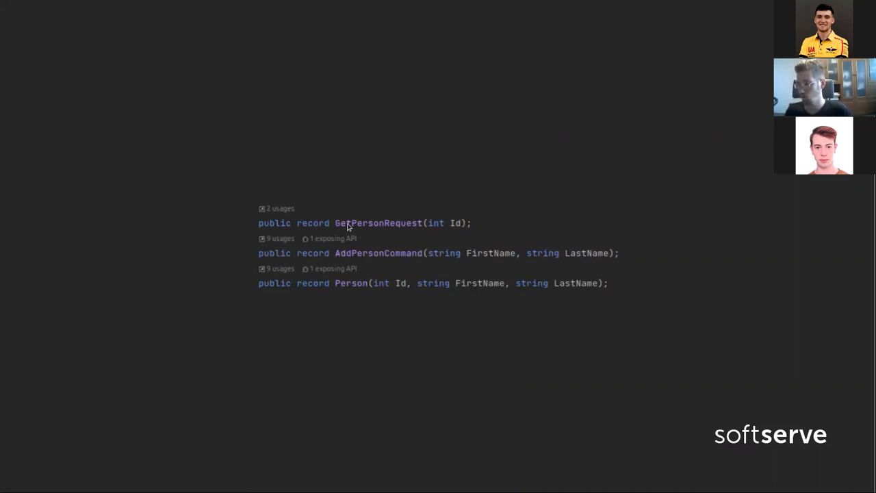
pyautogui.moveTo(363, 283)
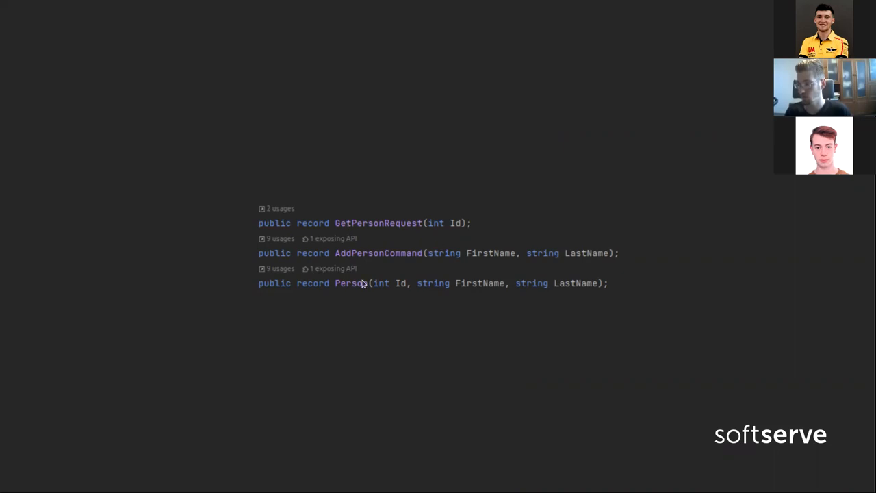
pyautogui.moveTo(356, 300)
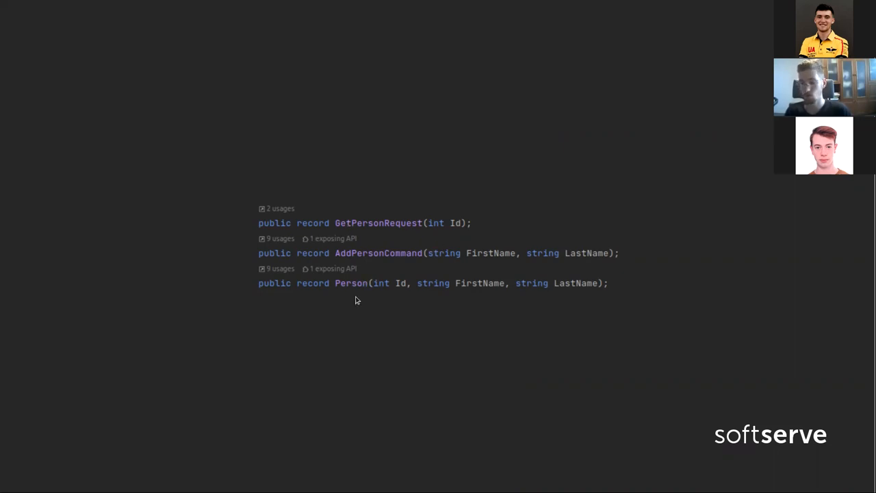
pyautogui.moveTo(338, 310)
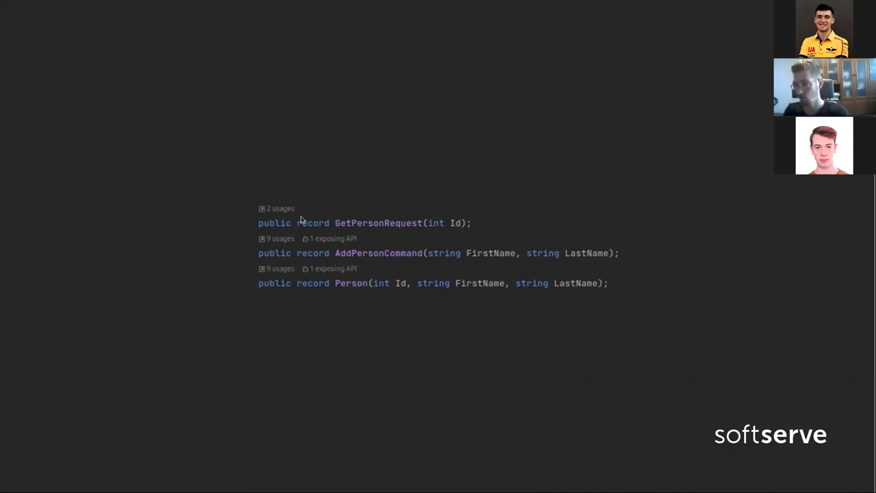
pyautogui.moveTo(327, 302)
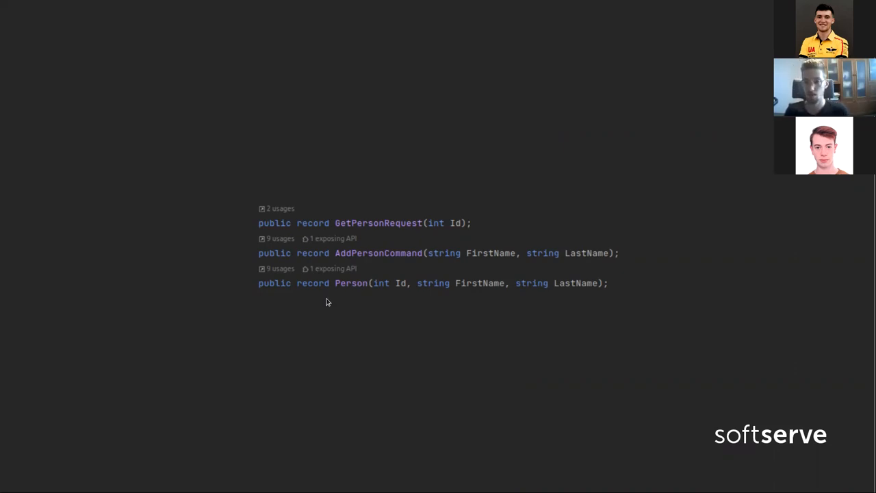
pyautogui.moveTo(301, 317)
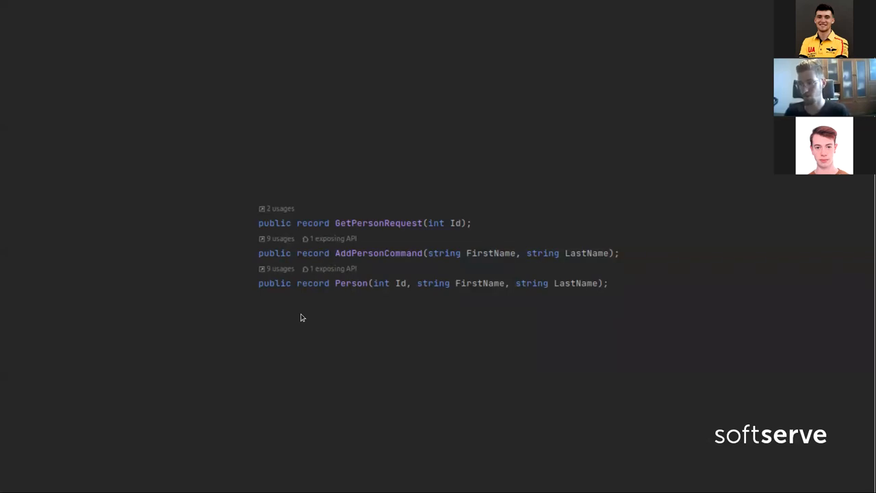
pyautogui.moveTo(248, 286)
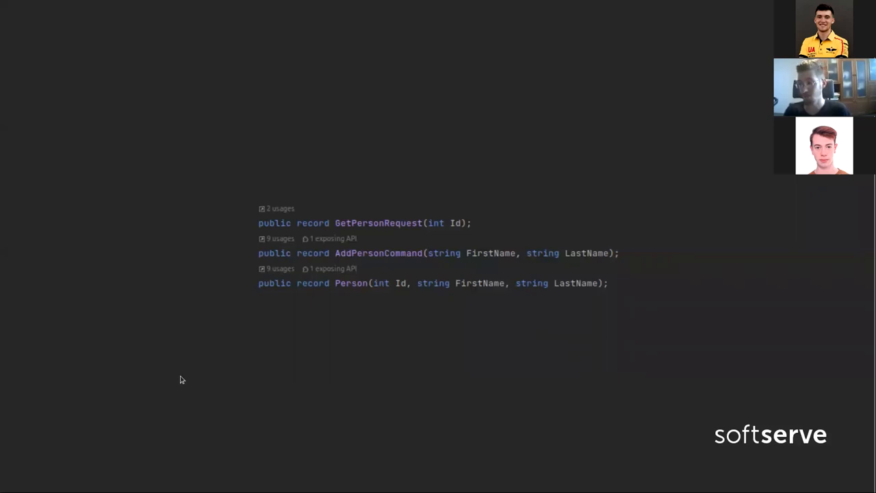
pyautogui.moveTo(183, 376)
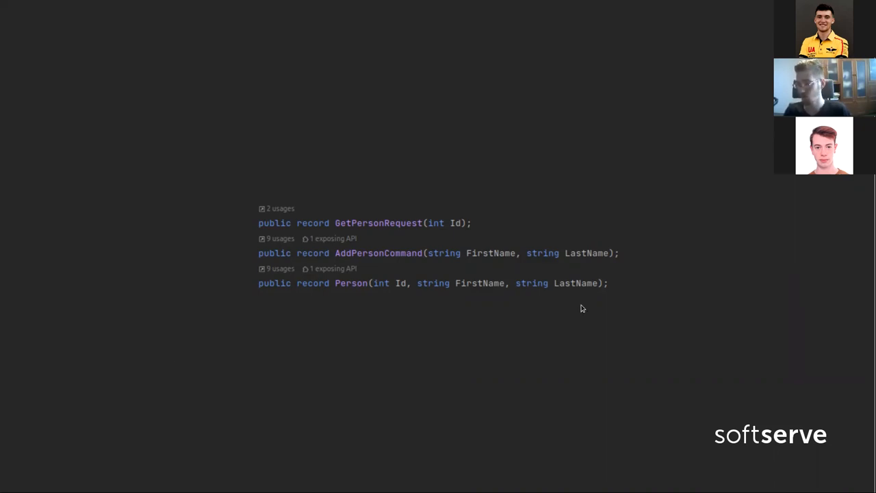
pyautogui.moveTo(595, 335)
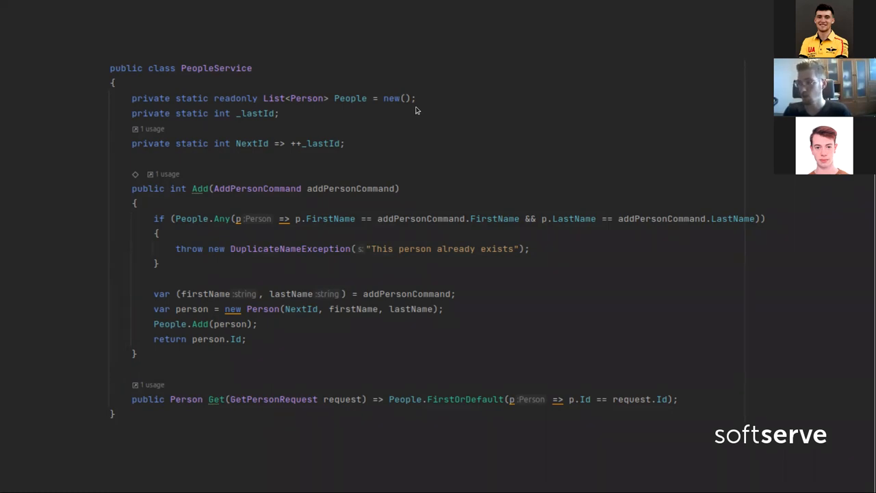
pyautogui.moveTo(437, 101)
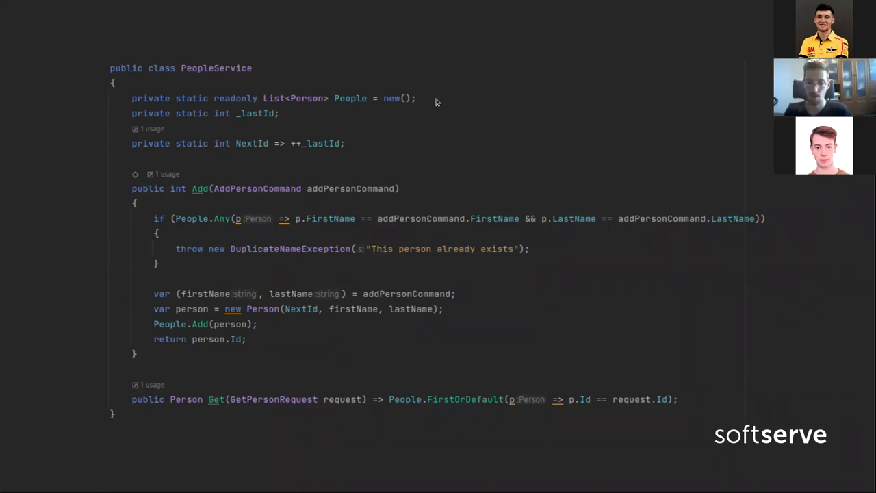
pyautogui.moveTo(445, 104)
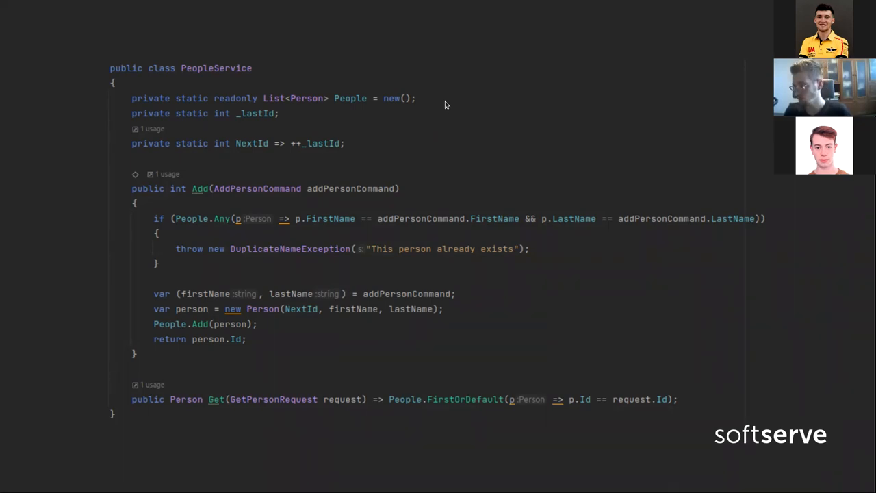
pyautogui.moveTo(335, 254)
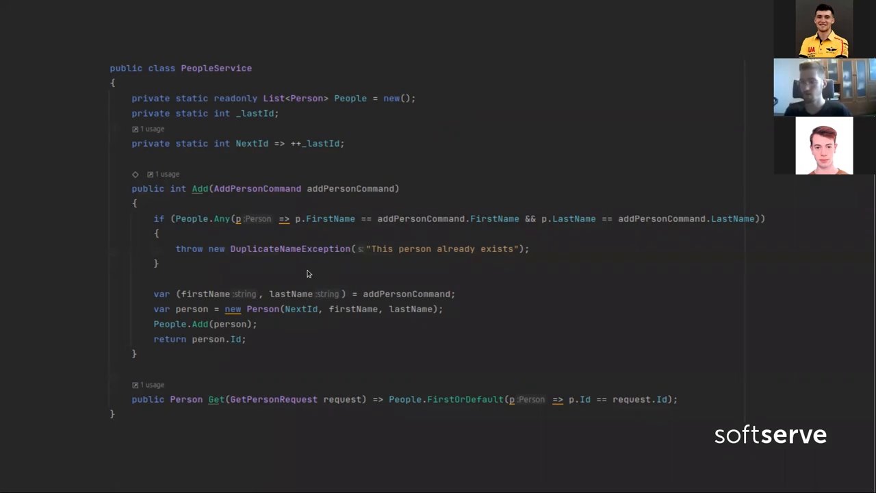
pyautogui.moveTo(259, 217)
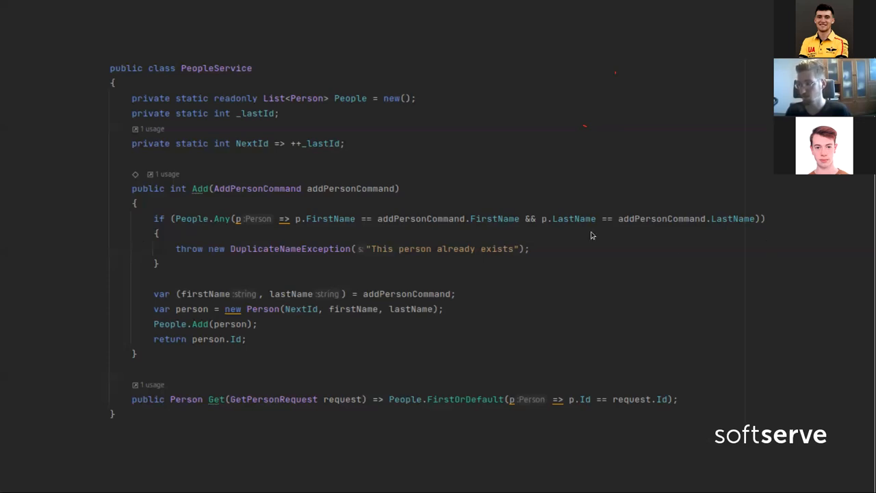
pyautogui.moveTo(553, 311)
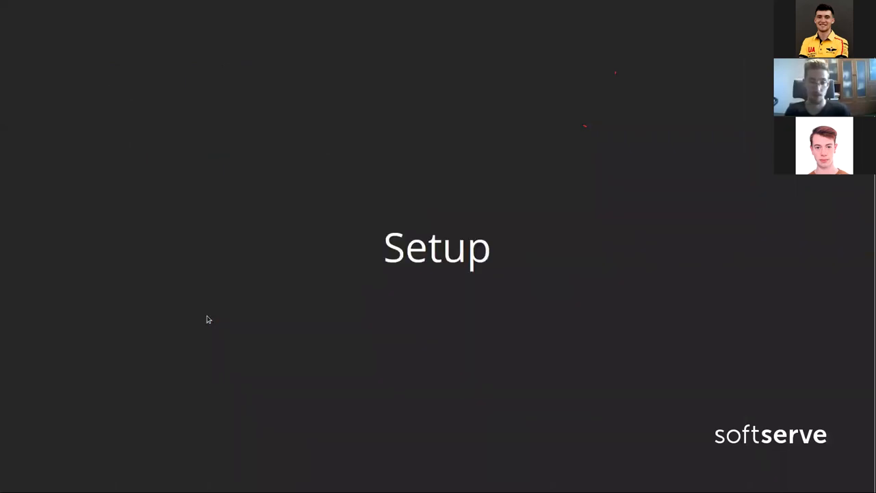
pyautogui.moveTo(161, 299)
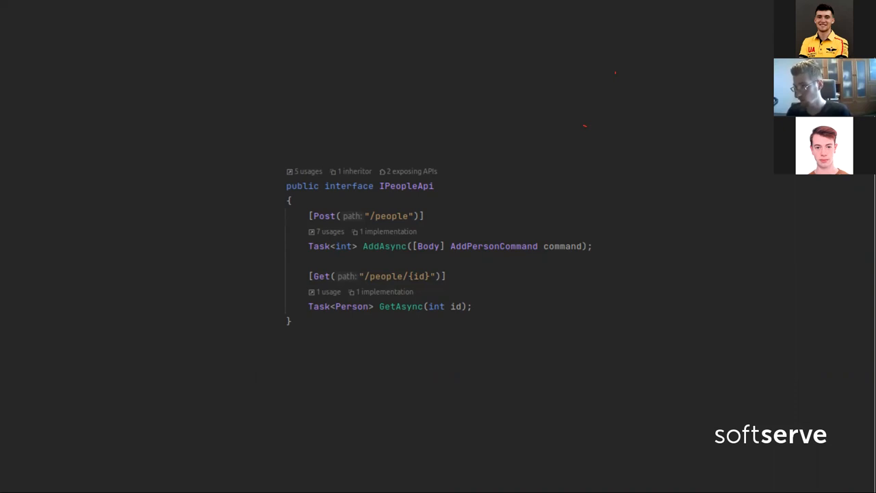
pyautogui.moveTo(553, 53)
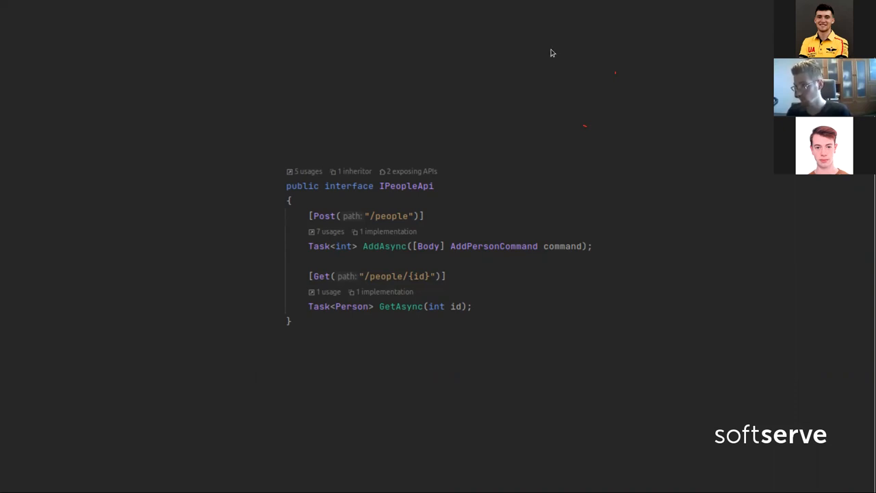
pyautogui.moveTo(402, 266)
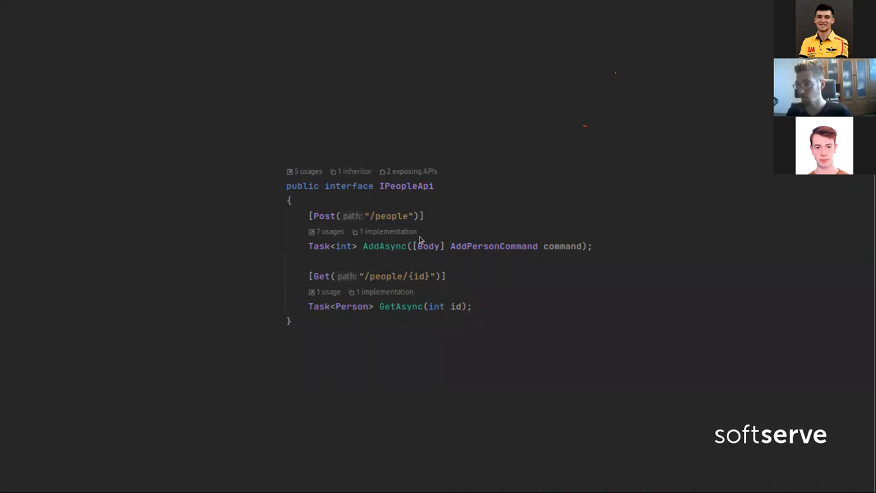
pyautogui.moveTo(424, 258)
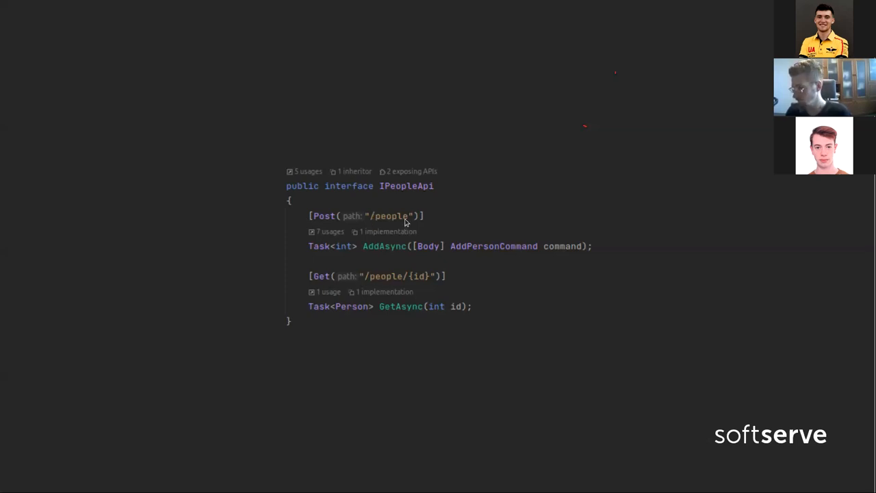
pyautogui.moveTo(438, 246)
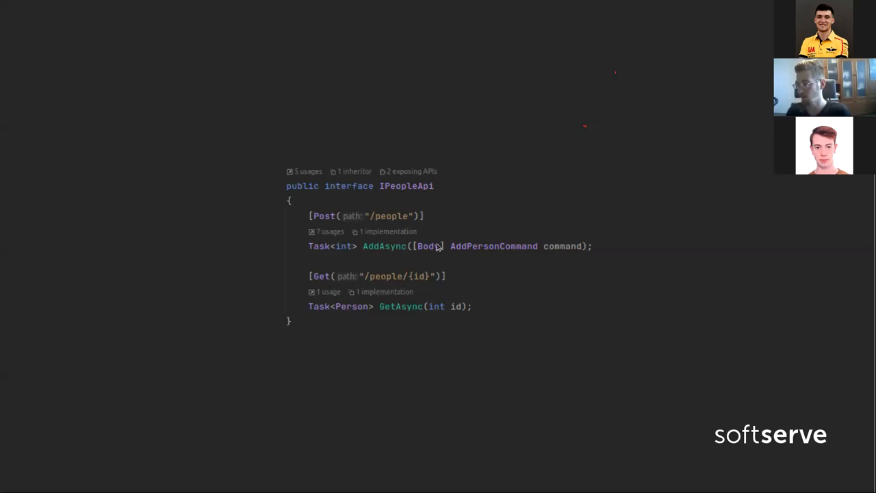
pyautogui.moveTo(533, 260)
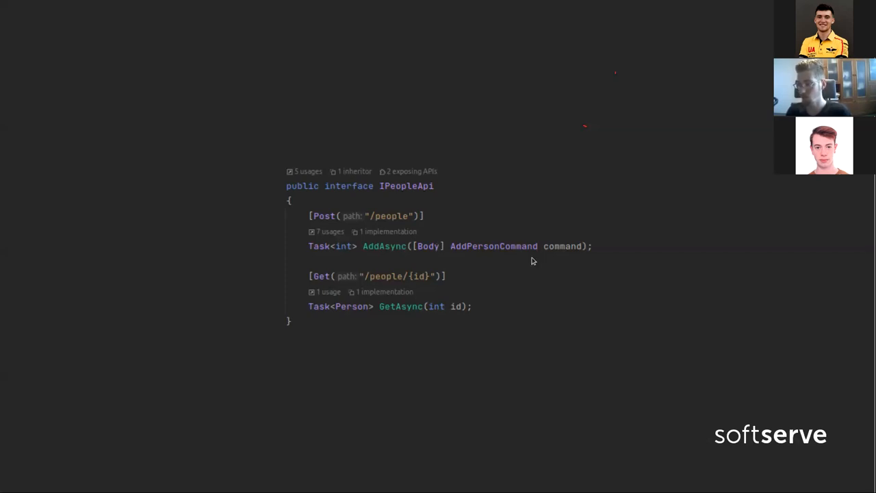
pyautogui.moveTo(449, 258)
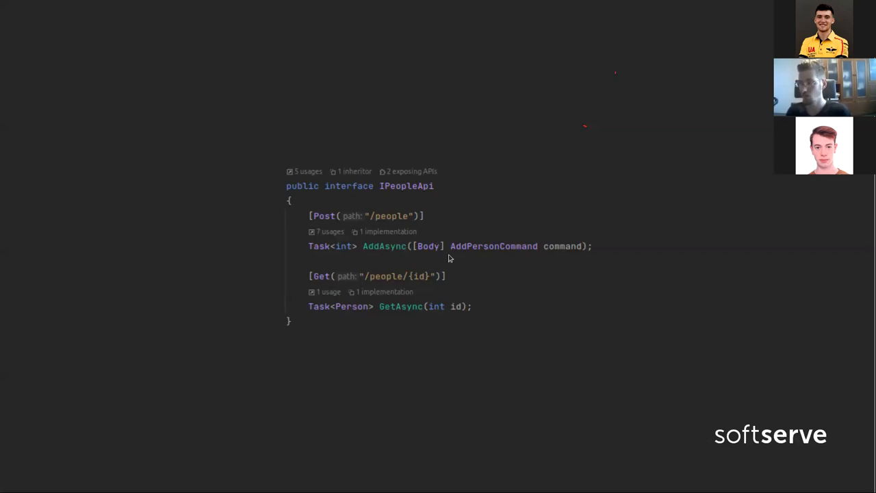
pyautogui.moveTo(431, 255)
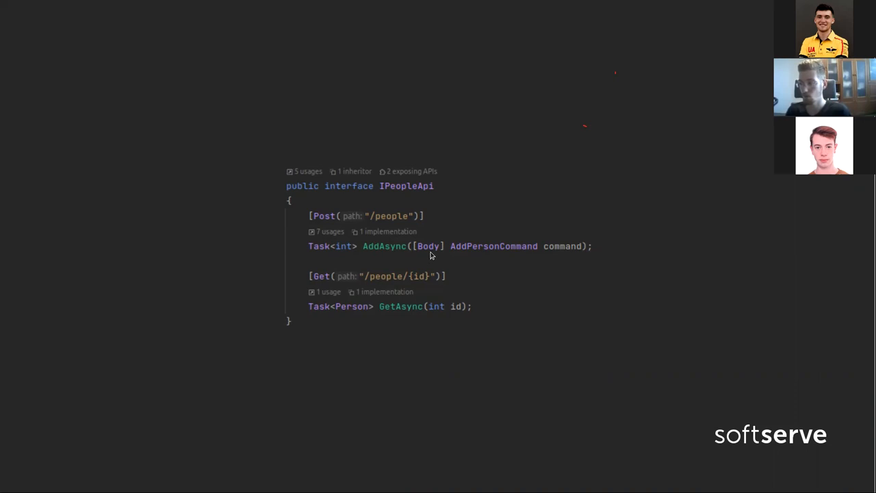
pyautogui.moveTo(561, 260)
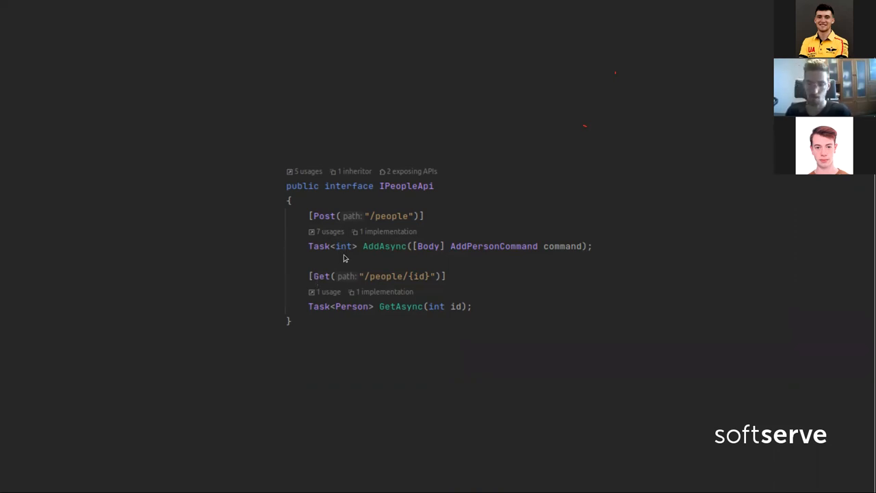
pyautogui.moveTo(336, 262)
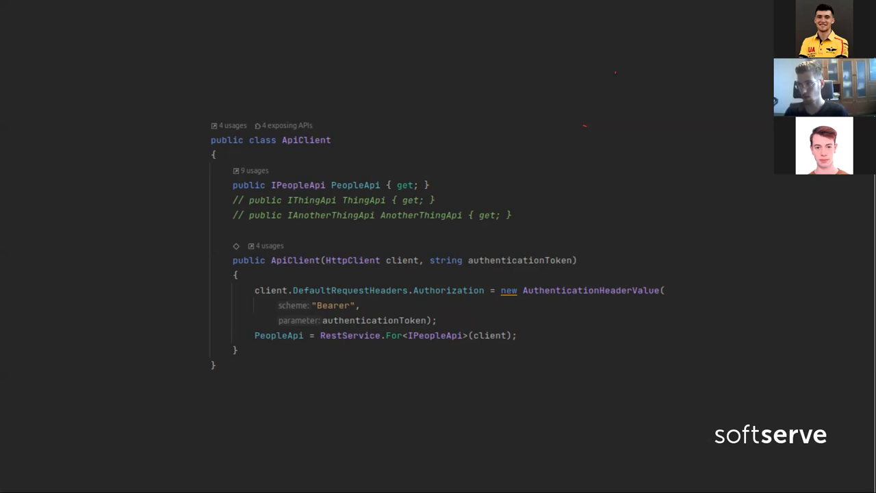
pyautogui.moveTo(269, 196)
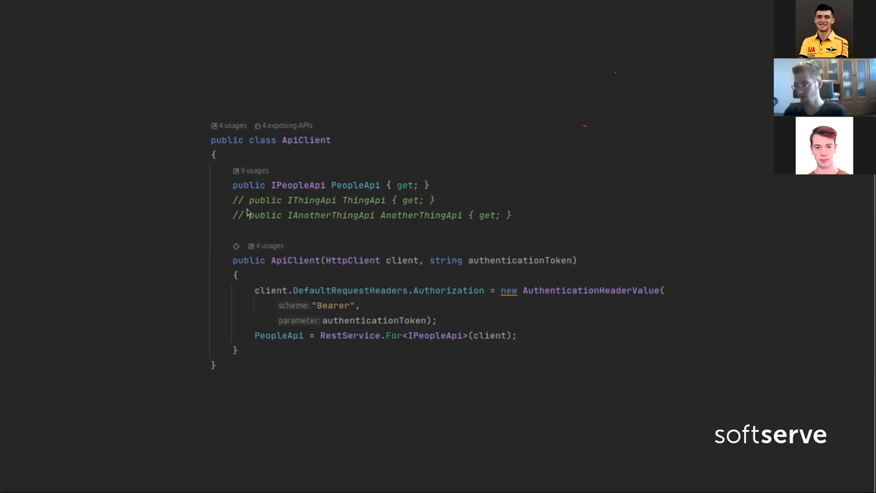
pyautogui.moveTo(289, 230)
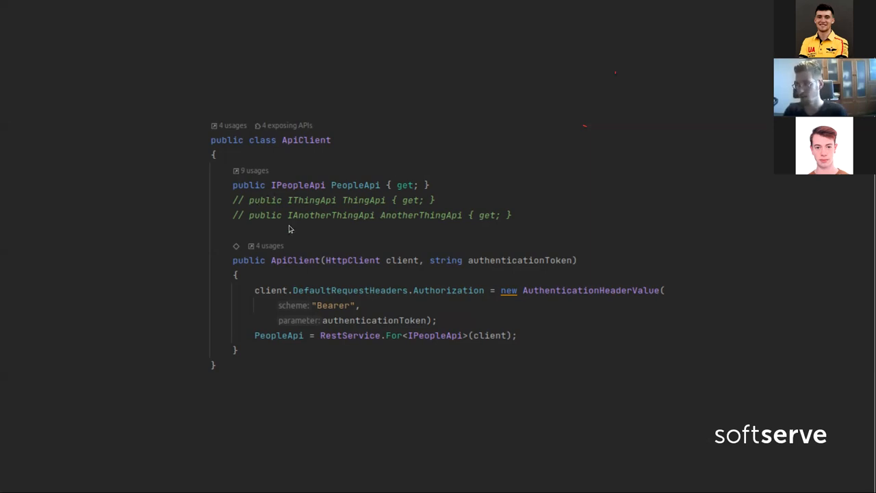
pyautogui.moveTo(525, 223)
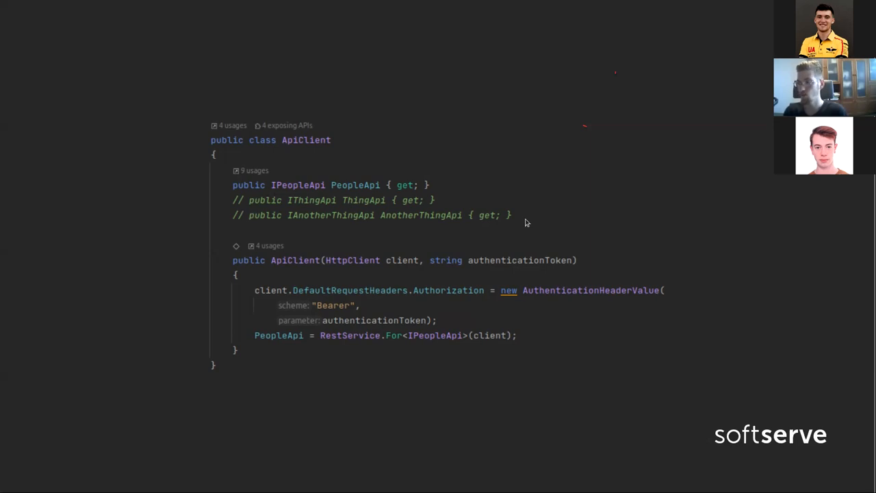
pyautogui.moveTo(377, 201)
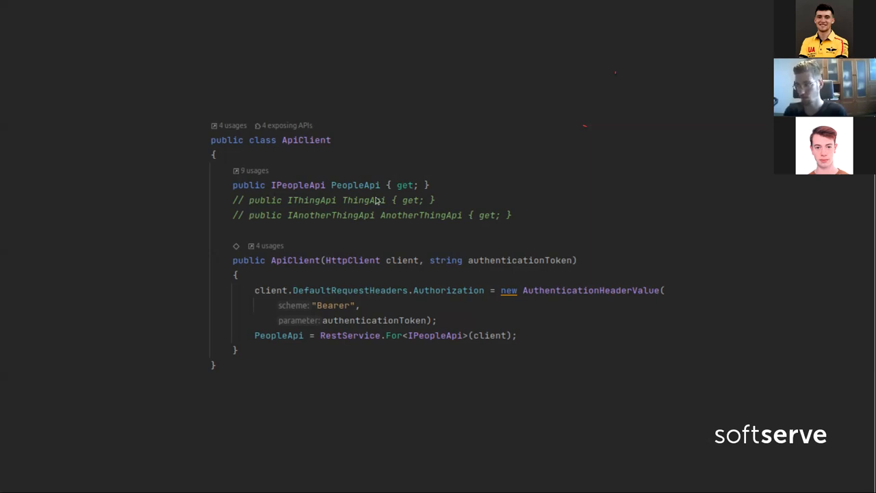
pyautogui.moveTo(365, 198)
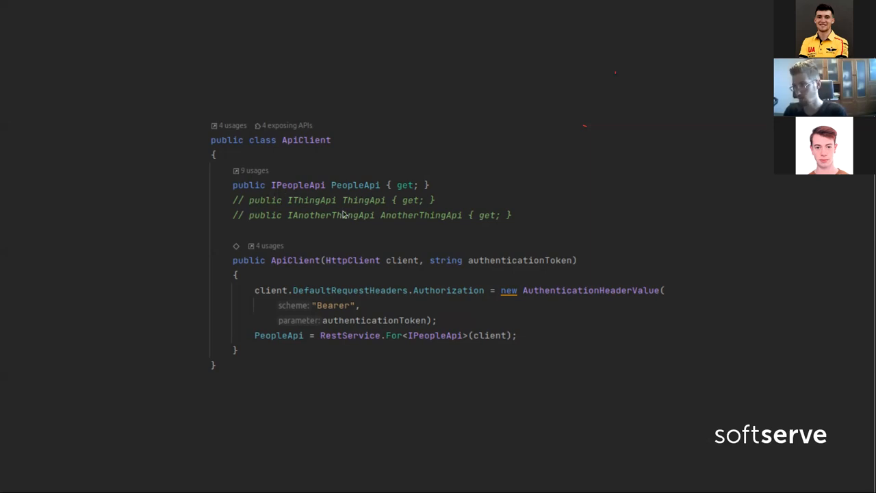
pyautogui.moveTo(443, 209)
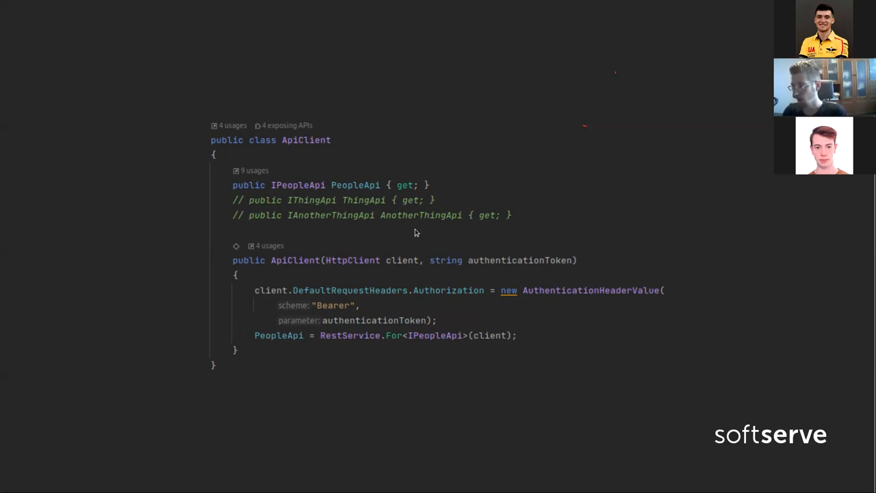
pyautogui.moveTo(642, 273)
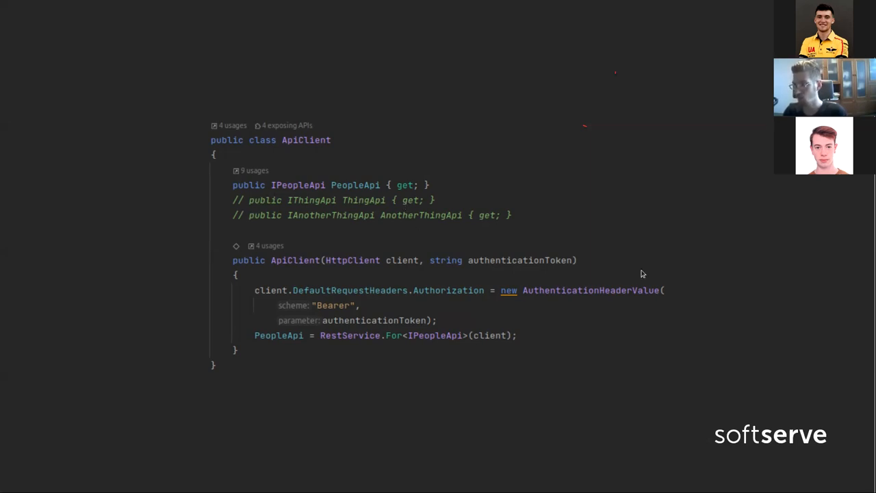
pyautogui.moveTo(696, 393)
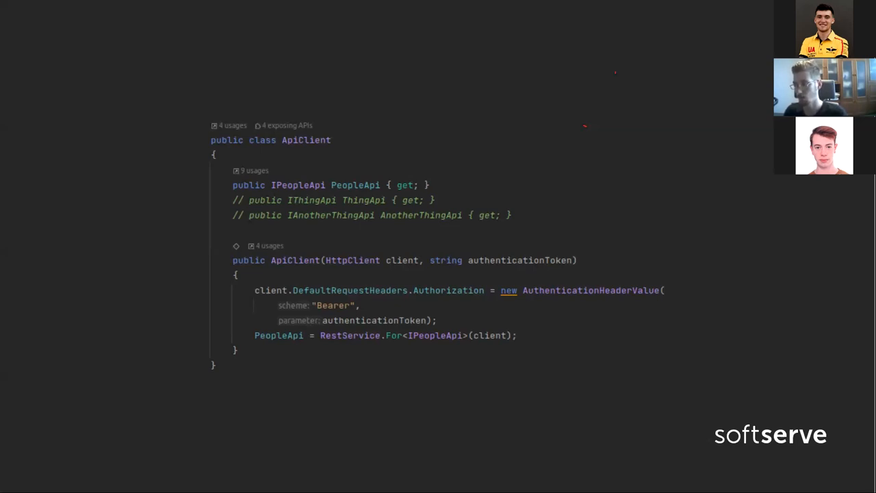
pyautogui.moveTo(561, 270)
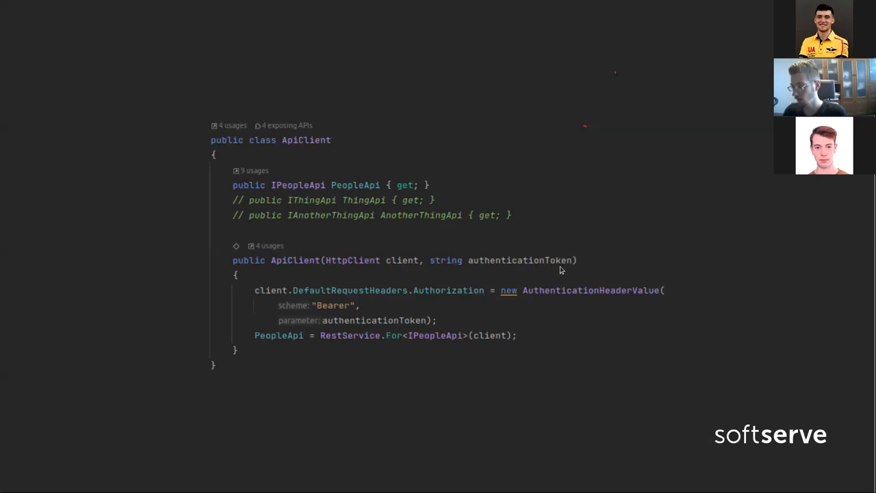
pyautogui.moveTo(347, 327)
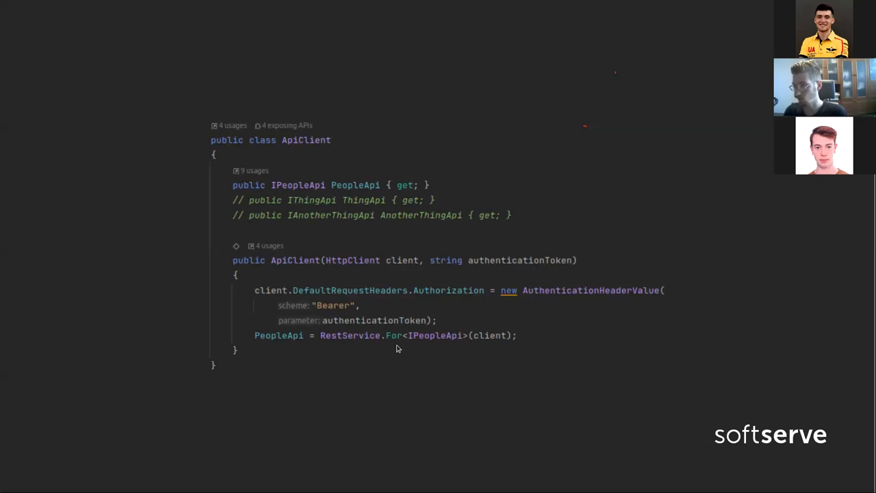
pyautogui.moveTo(533, 368)
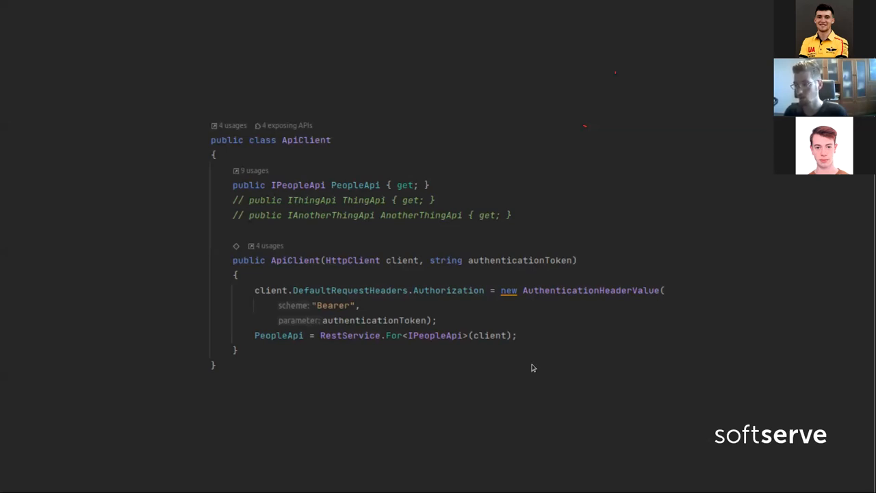
pyautogui.moveTo(514, 356)
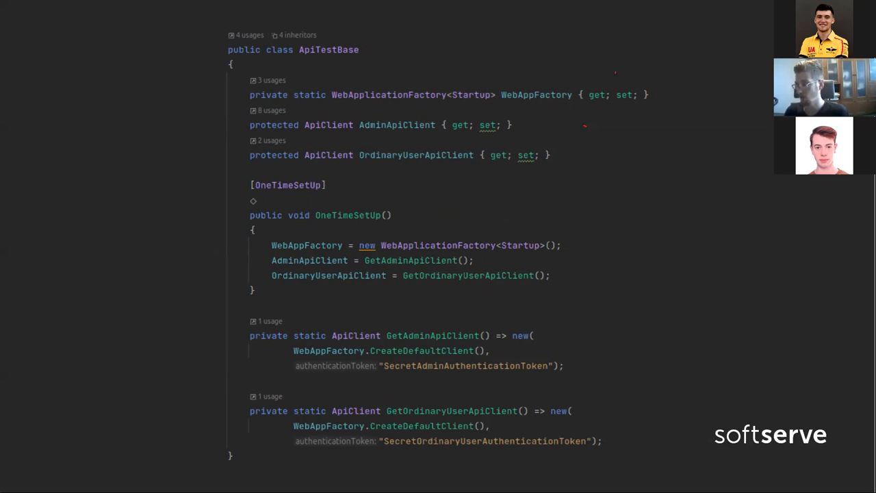
pyautogui.moveTo(89, 155)
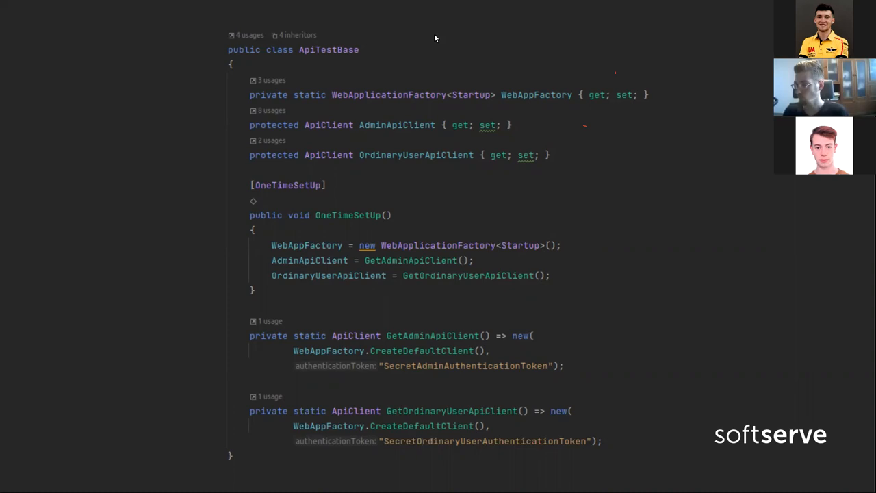
pyautogui.moveTo(252, 131)
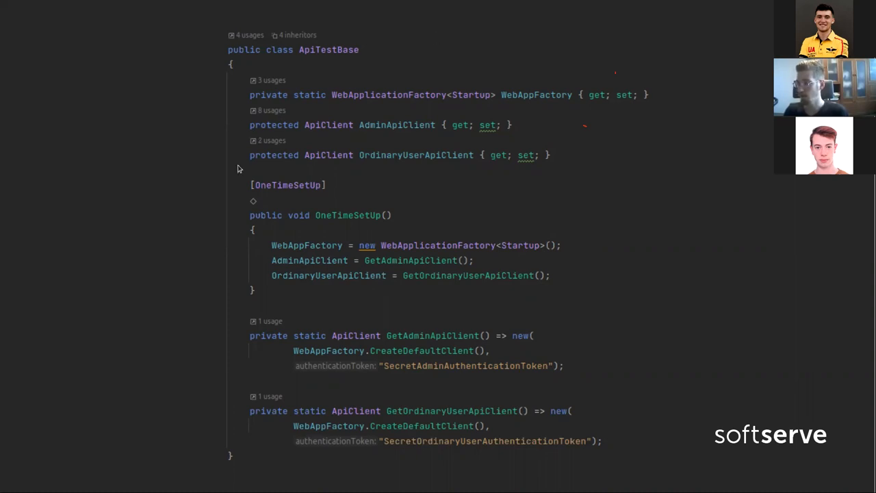
pyautogui.moveTo(431, 178)
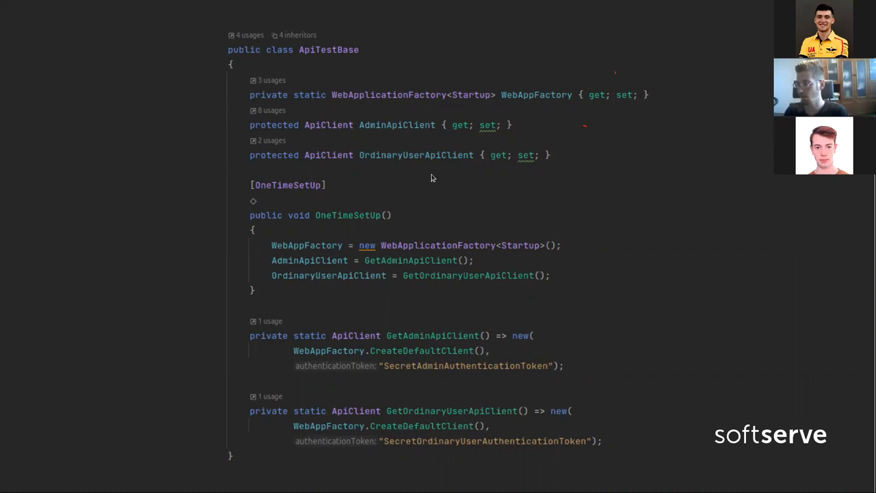
pyautogui.moveTo(433, 176)
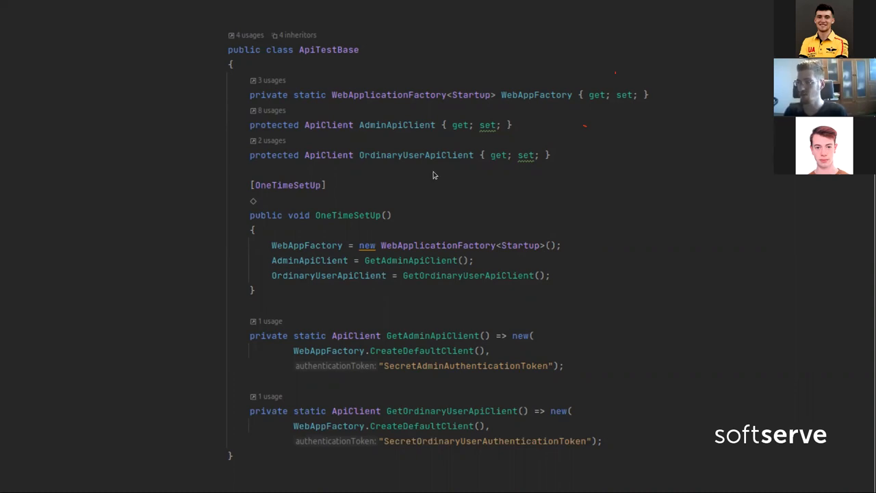
pyautogui.moveTo(367, 134)
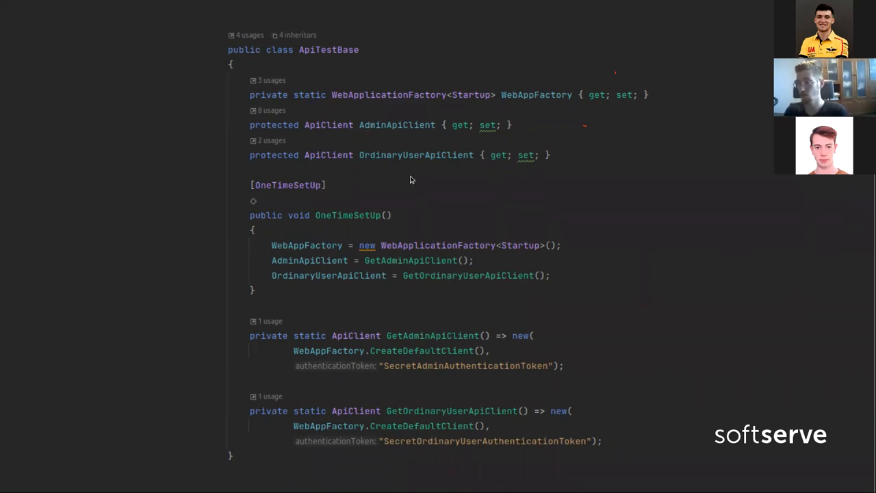
pyautogui.moveTo(430, 169)
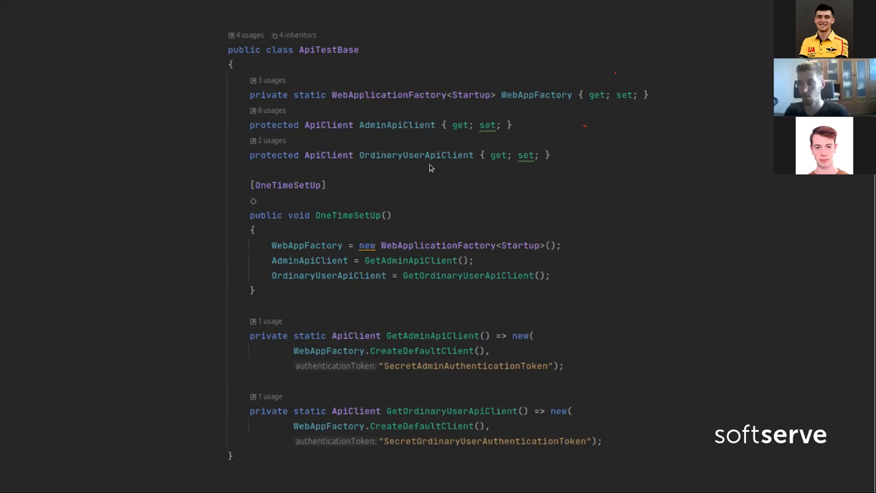
pyautogui.moveTo(388, 112)
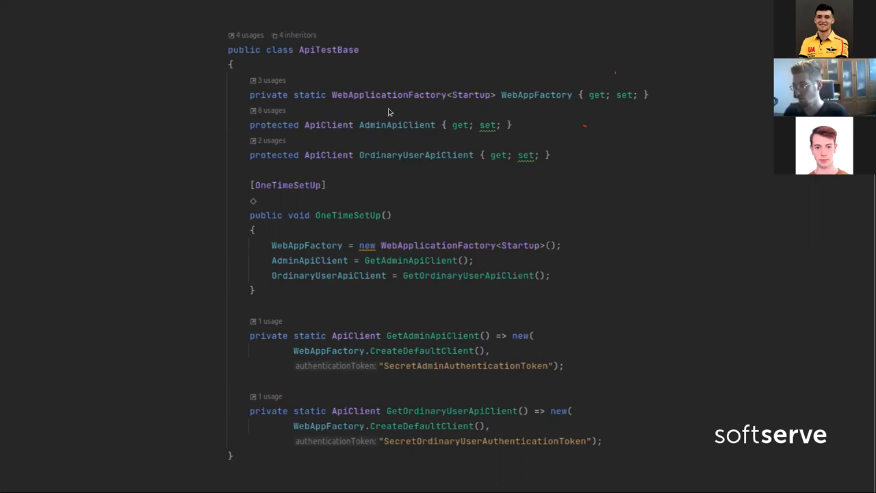
pyautogui.moveTo(286, 311)
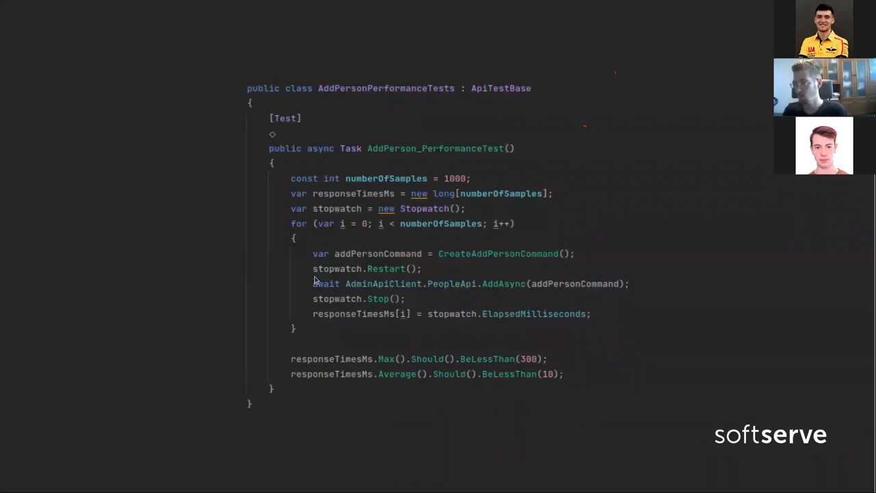
pyautogui.moveTo(454, 288)
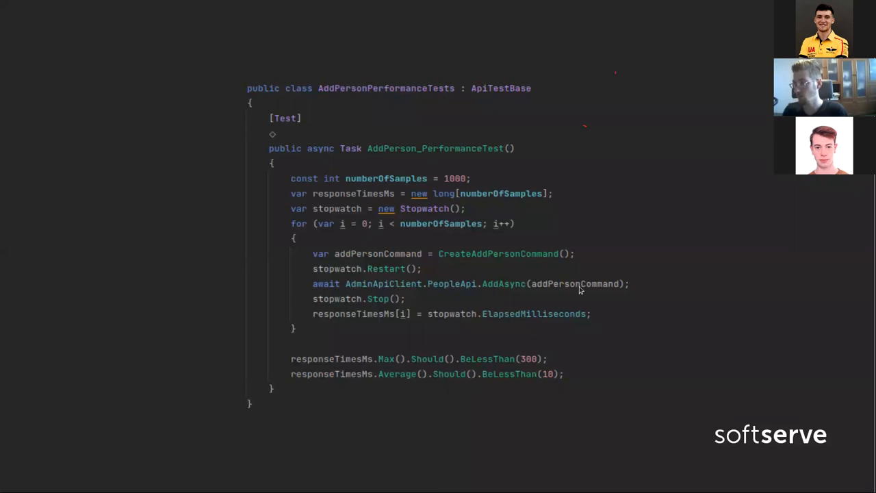
pyautogui.moveTo(411, 220)
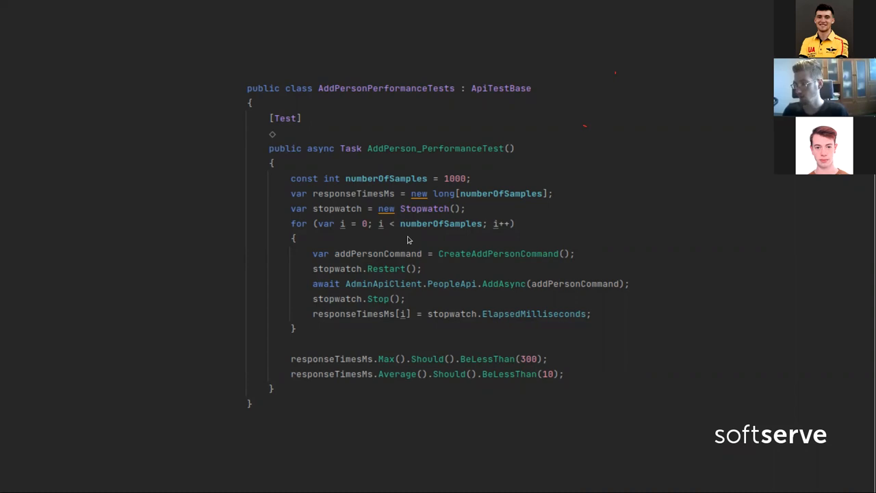
pyautogui.moveTo(450, 283)
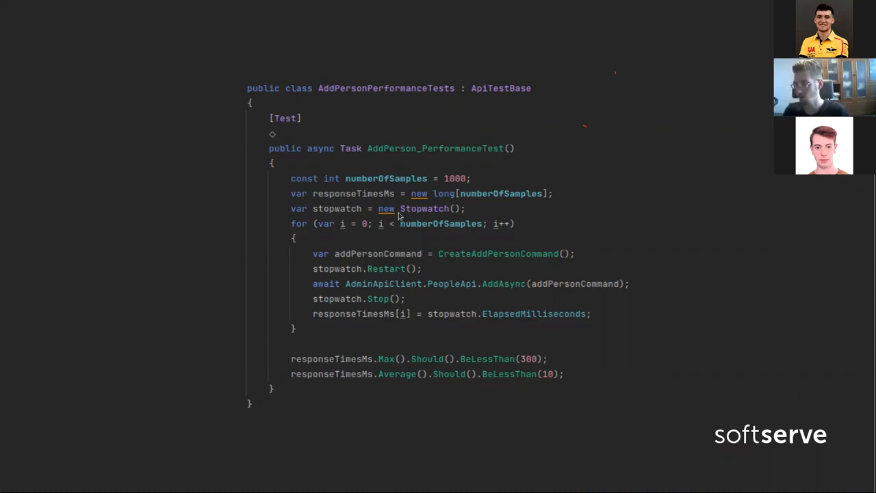
pyautogui.moveTo(307, 303)
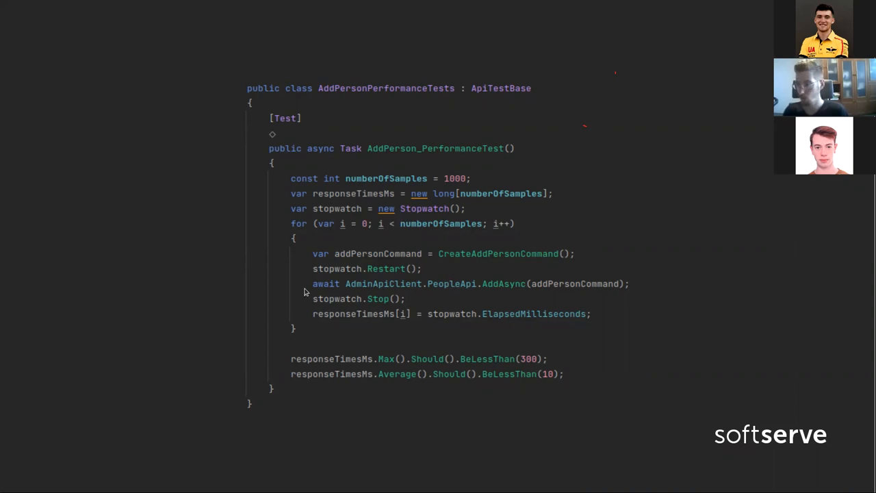
pyautogui.moveTo(343, 323)
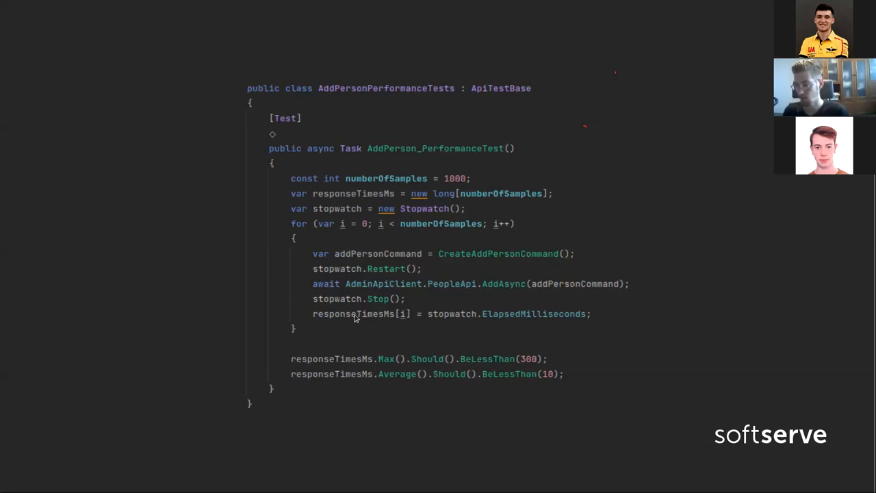
pyautogui.moveTo(298, 358)
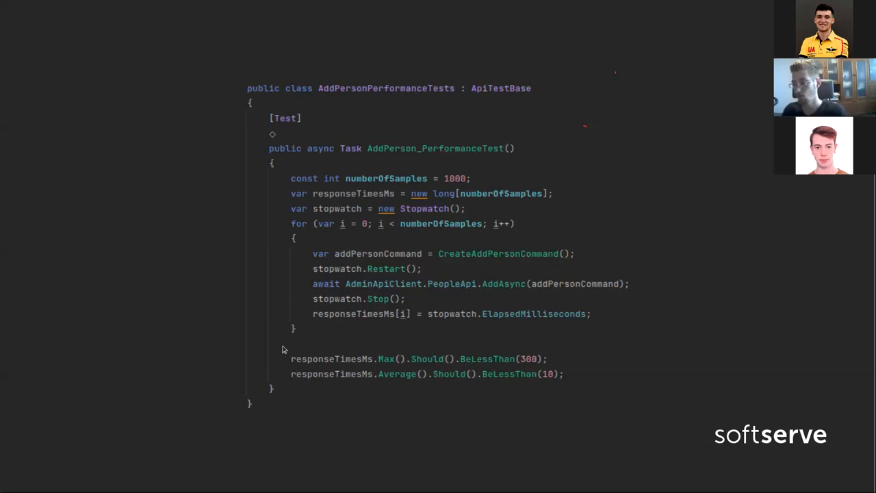
pyautogui.moveTo(451, 368)
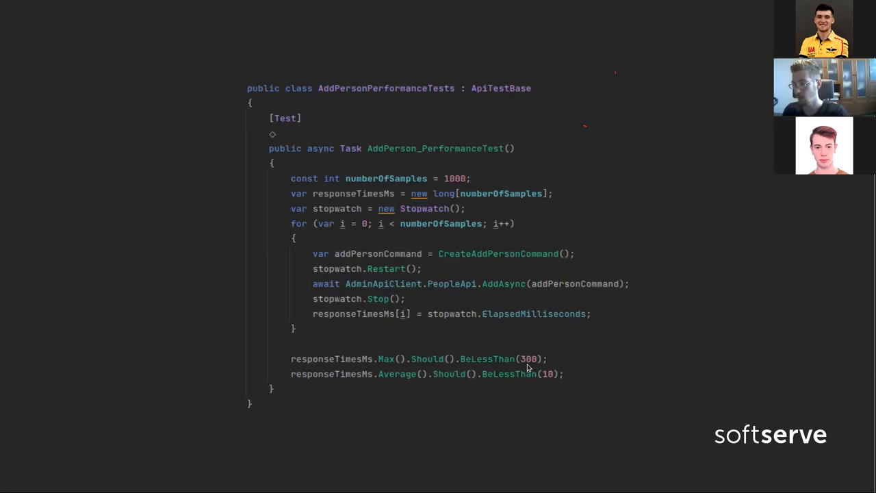
pyautogui.moveTo(441, 382)
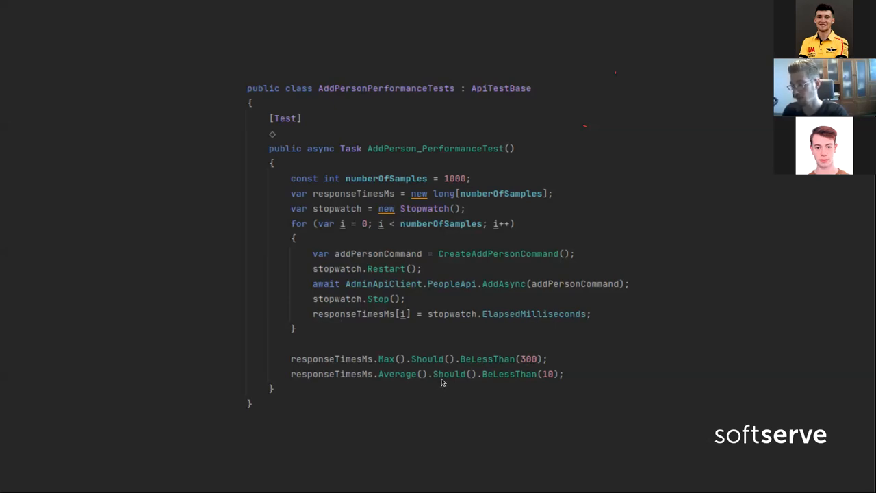
pyautogui.moveTo(509, 385)
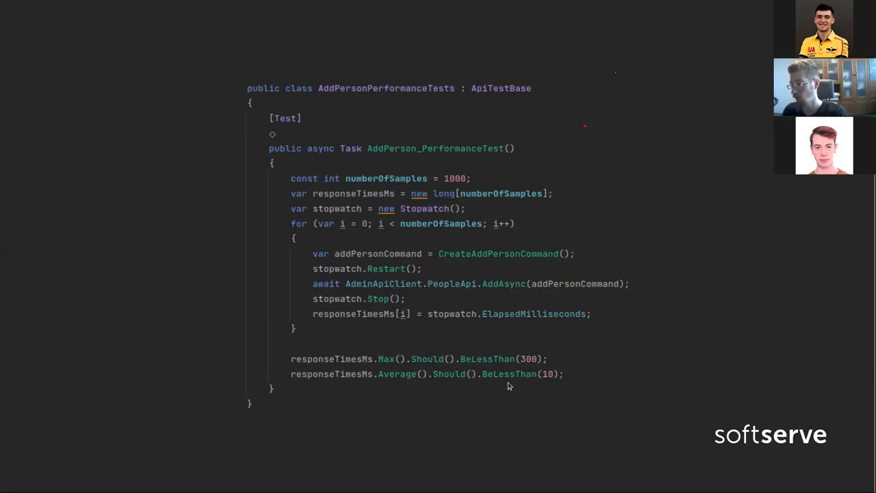
pyautogui.moveTo(537, 386)
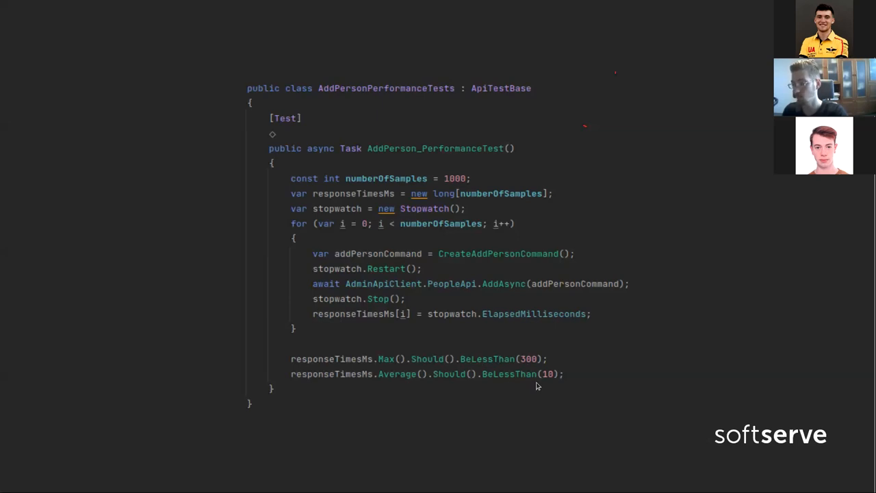
pyautogui.moveTo(536, 388)
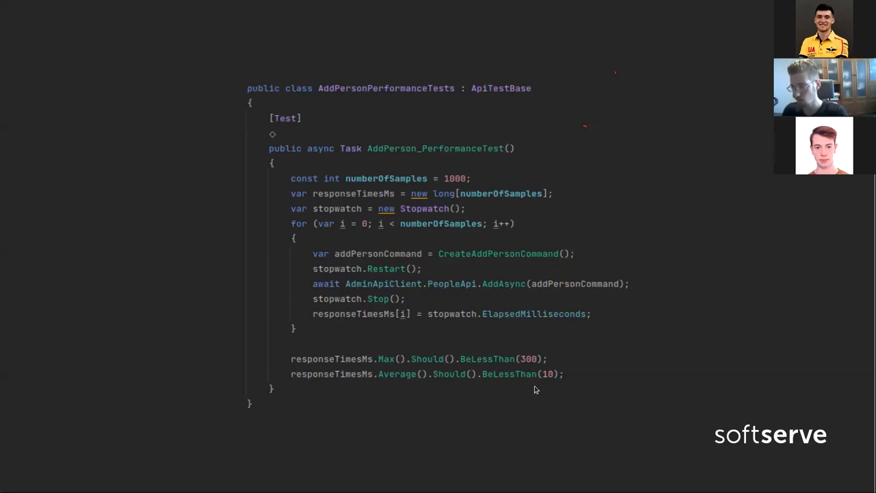
pyautogui.moveTo(485, 374)
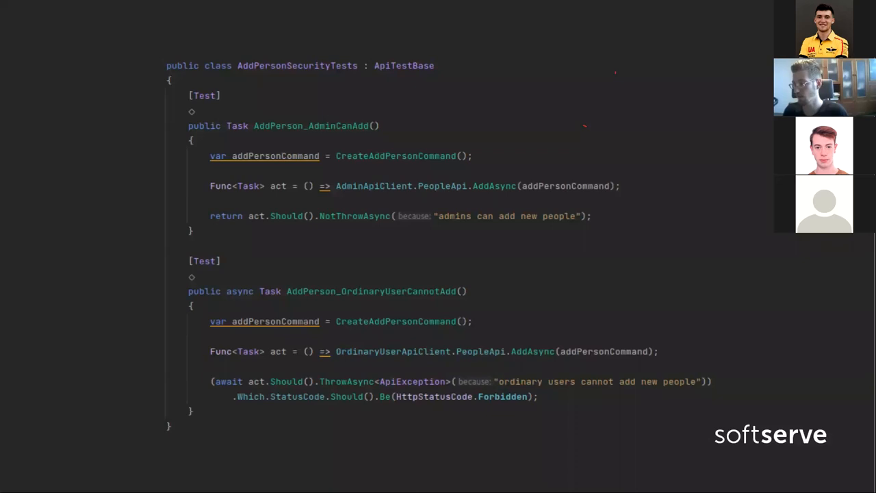
pyautogui.moveTo(512, 195)
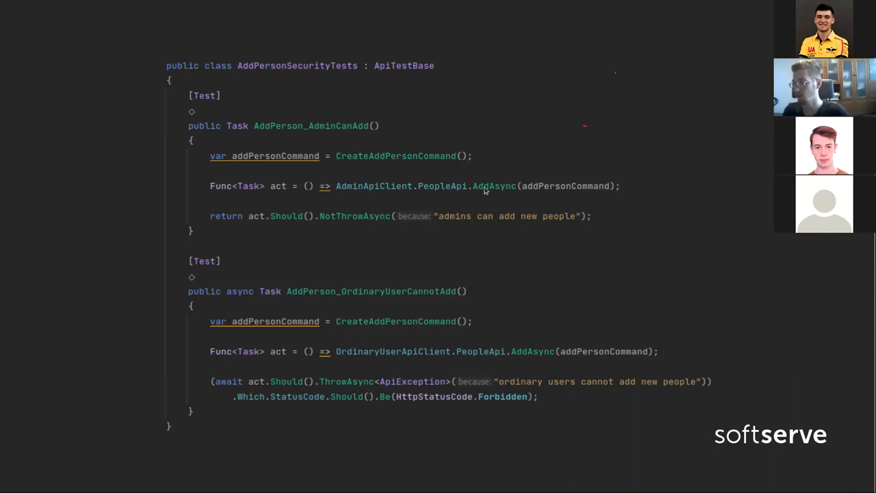
pyautogui.moveTo(401, 180)
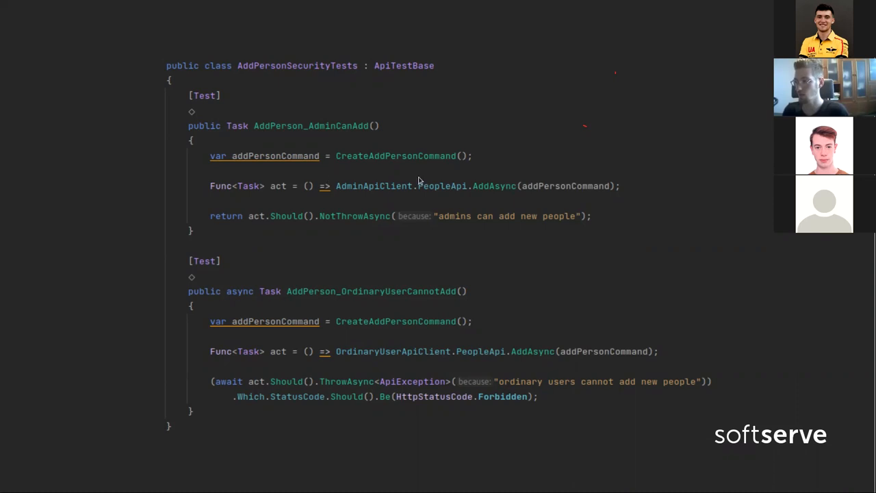
pyautogui.moveTo(271, 216)
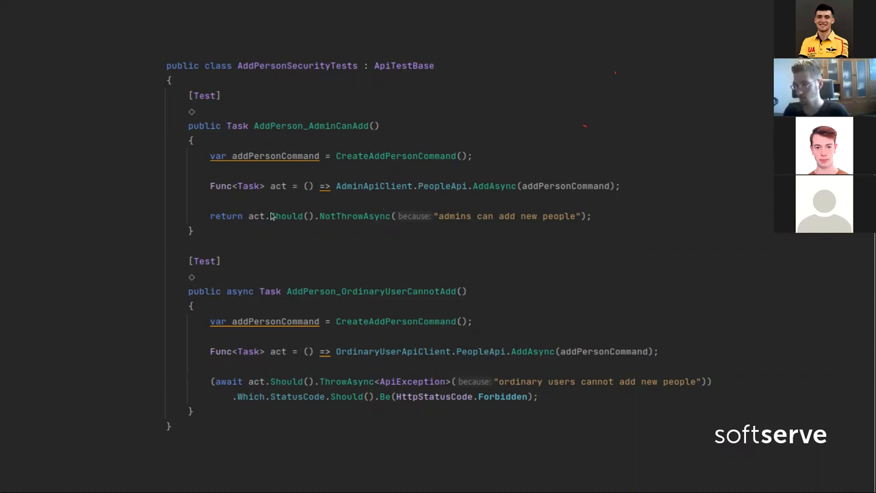
pyautogui.moveTo(275, 224)
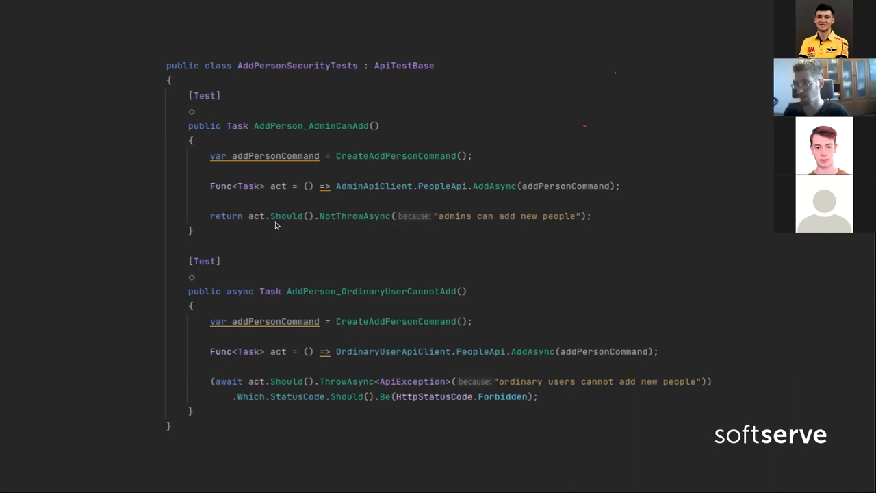
pyautogui.moveTo(437, 224)
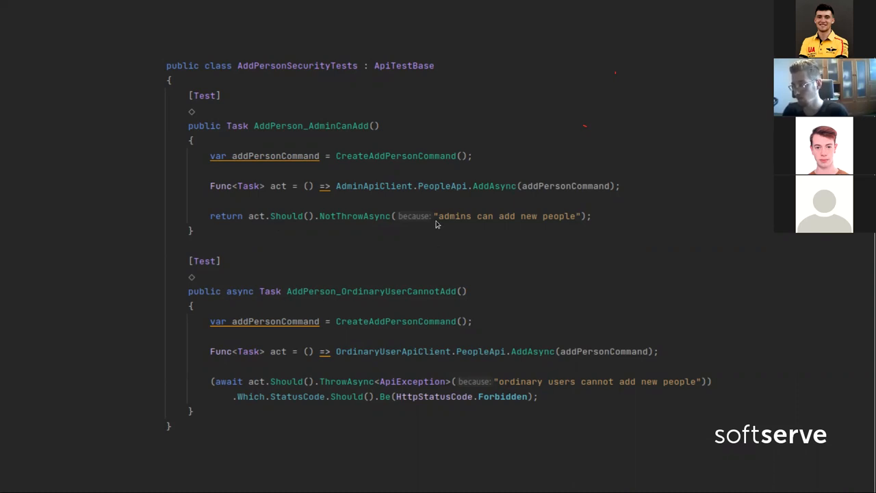
pyautogui.moveTo(590, 234)
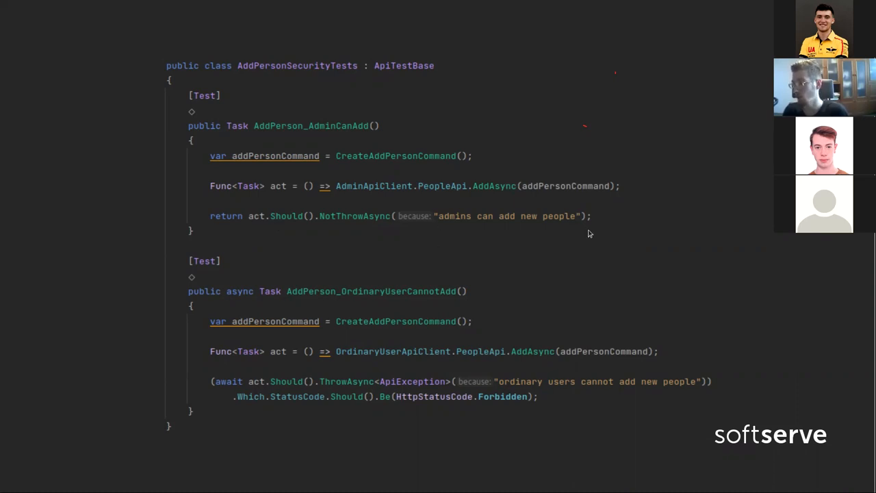
pyautogui.moveTo(306, 310)
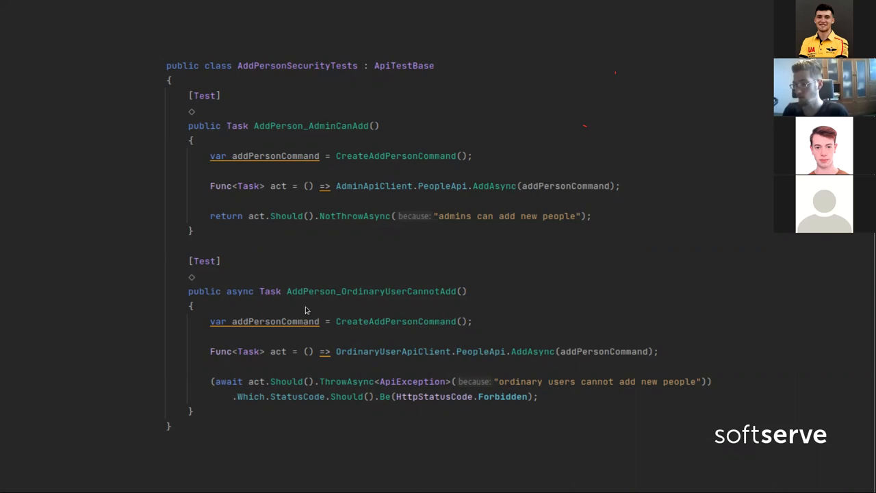
pyautogui.moveTo(363, 367)
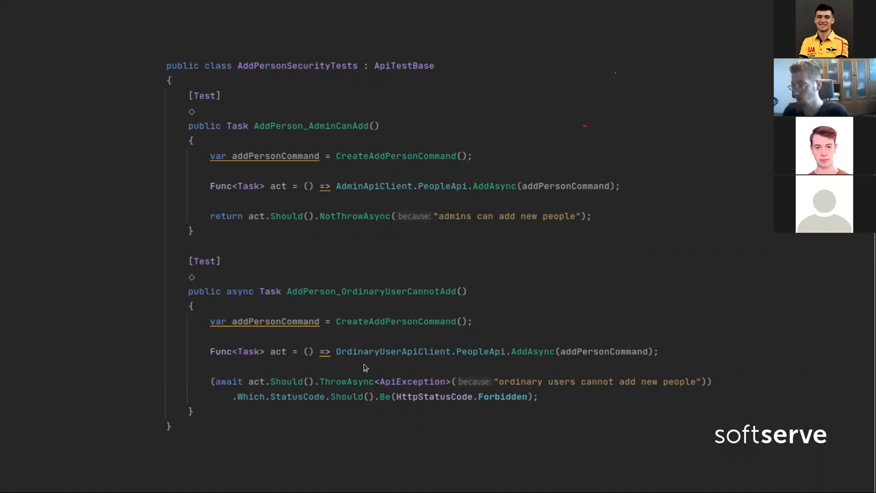
pyautogui.moveTo(459, 360)
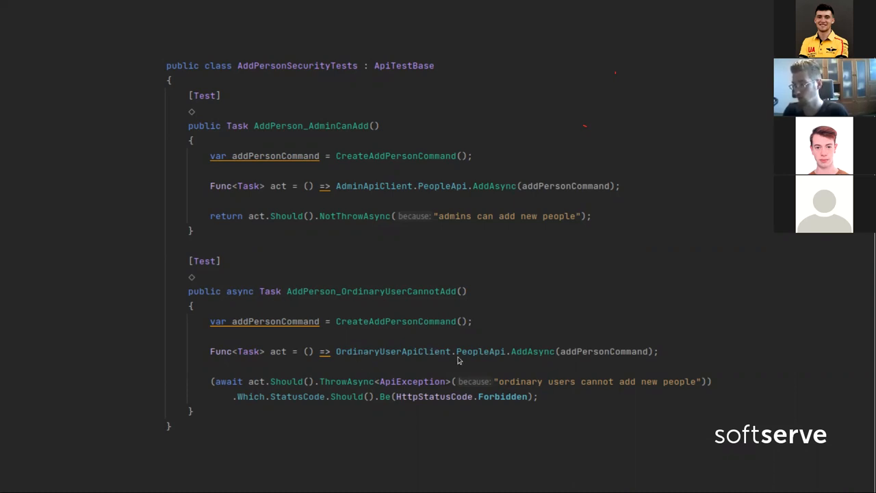
pyautogui.moveTo(229, 378)
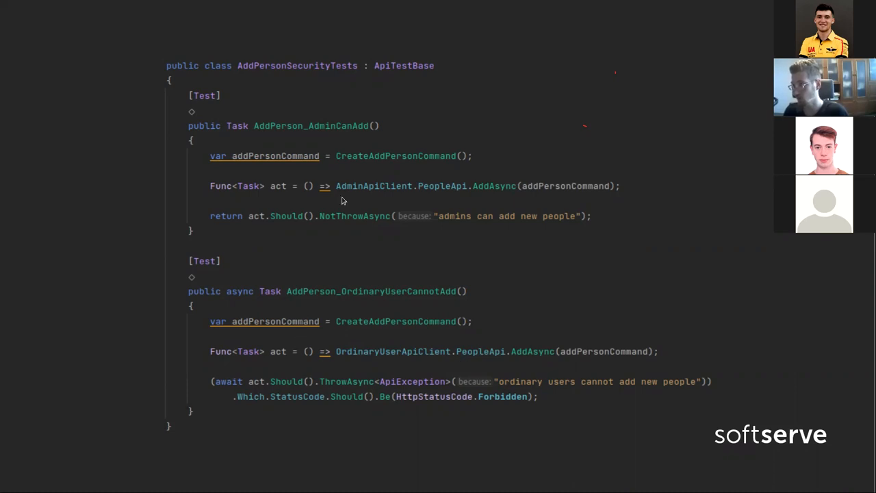
pyautogui.moveTo(354, 368)
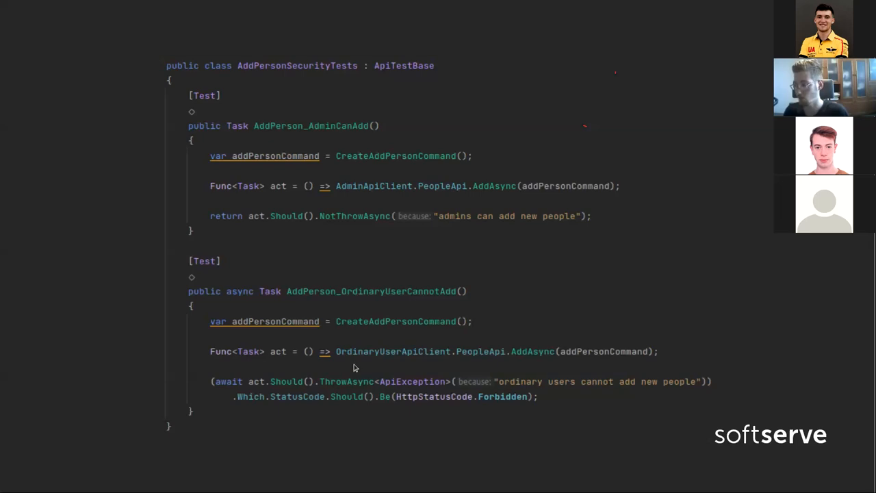
pyautogui.moveTo(349, 368)
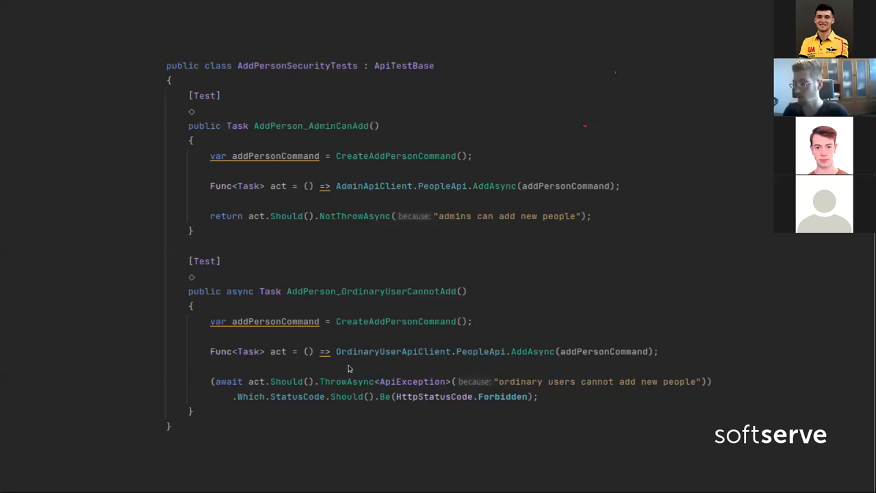
pyautogui.moveTo(533, 396)
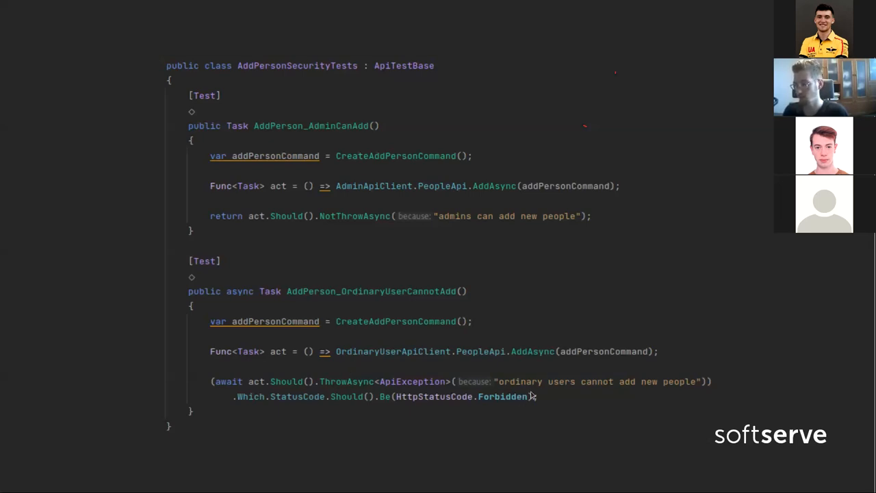
pyautogui.moveTo(407, 400)
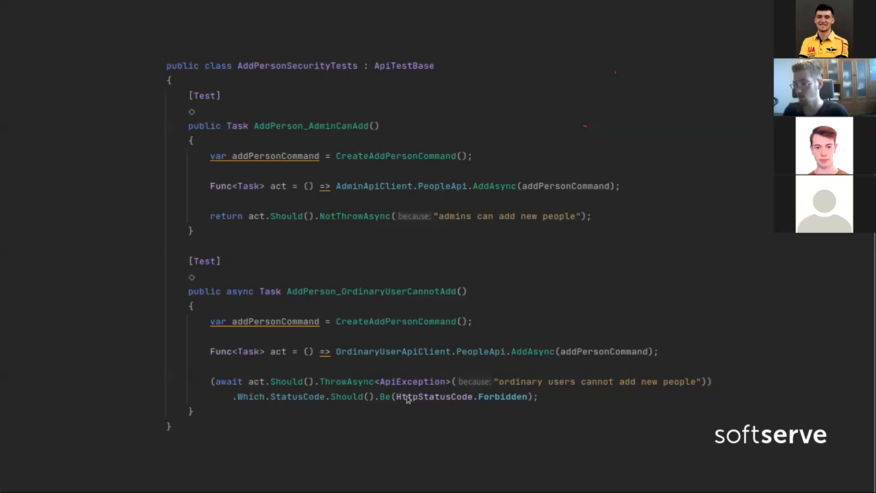
pyautogui.moveTo(573, 409)
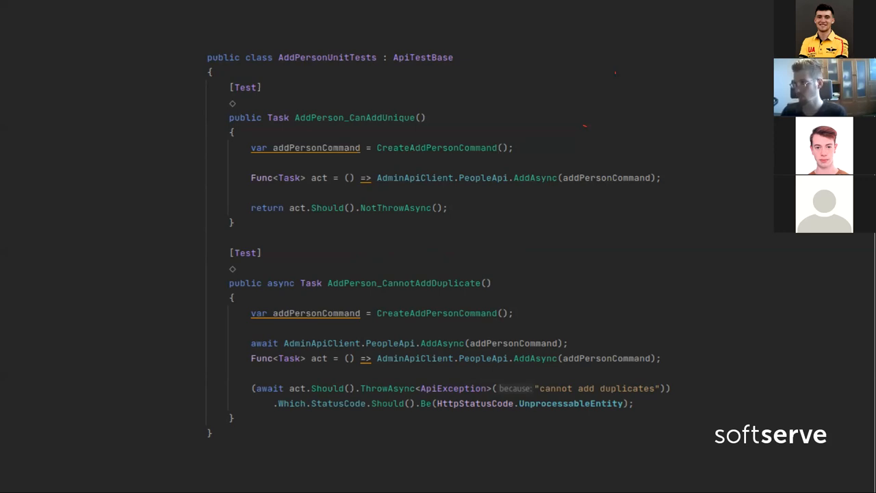
pyautogui.moveTo(310, 258)
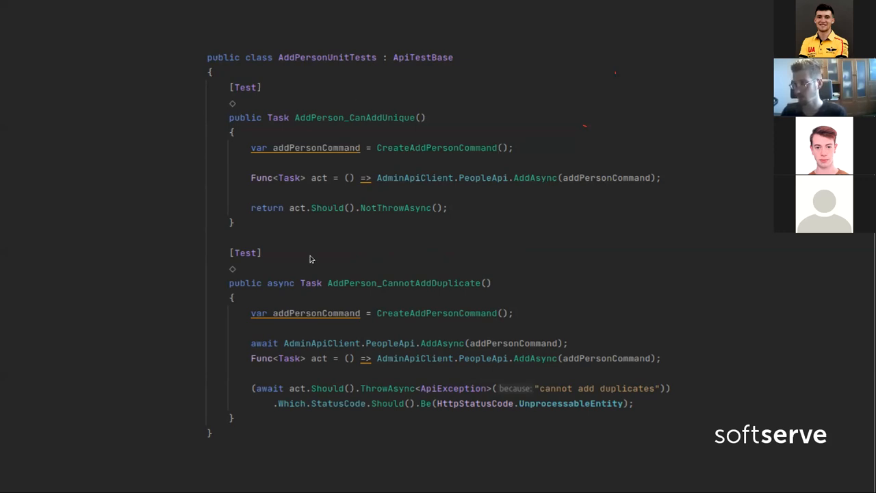
pyautogui.moveTo(459, 173)
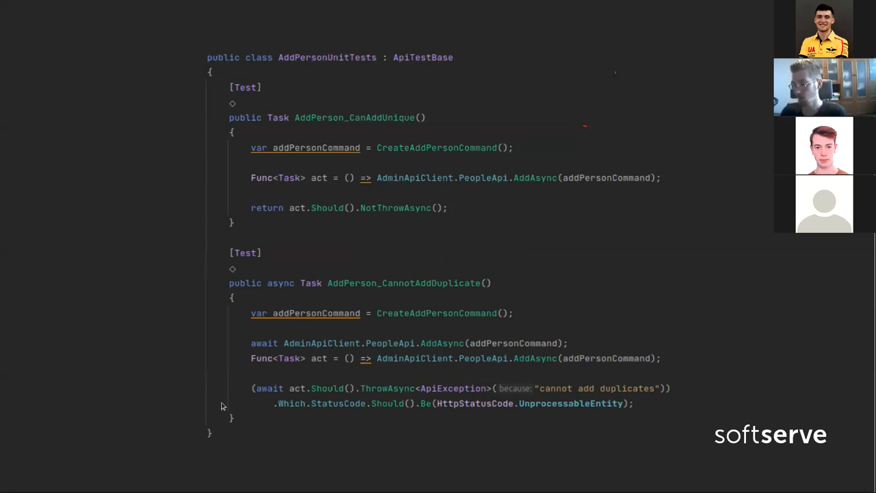
pyautogui.moveTo(475, 322)
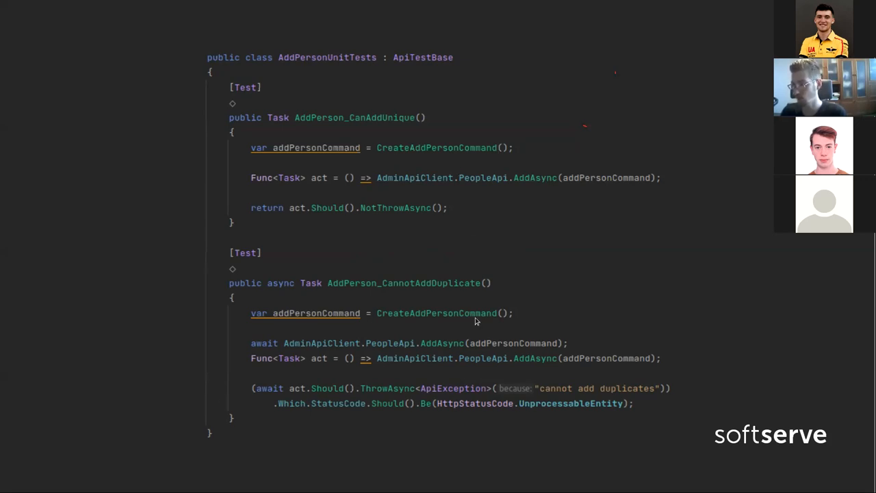
pyautogui.moveTo(500, 358)
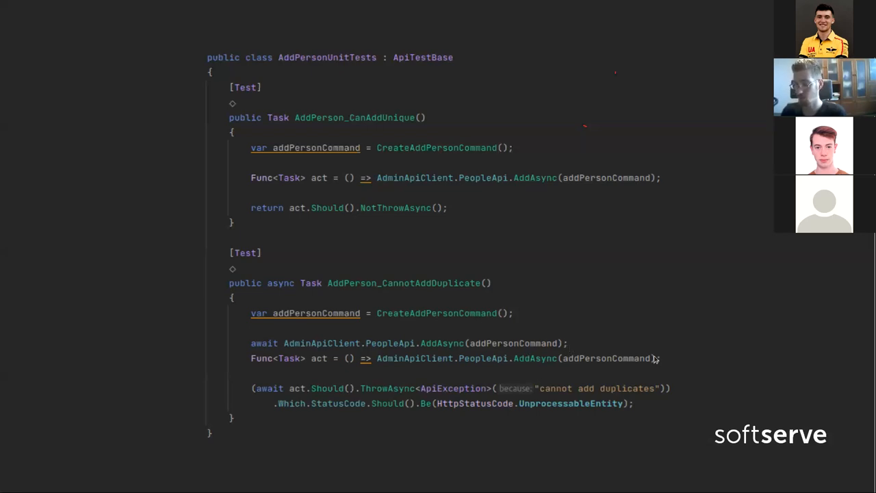
pyautogui.moveTo(543, 328)
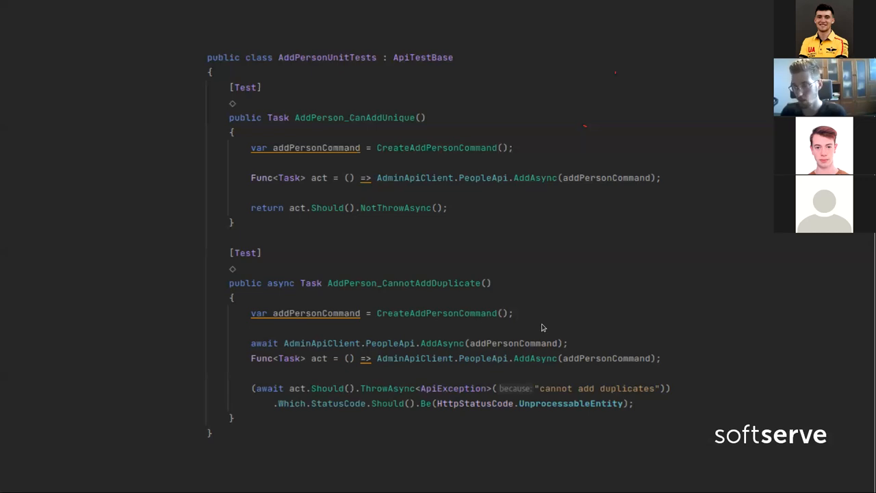
pyautogui.moveTo(642, 412)
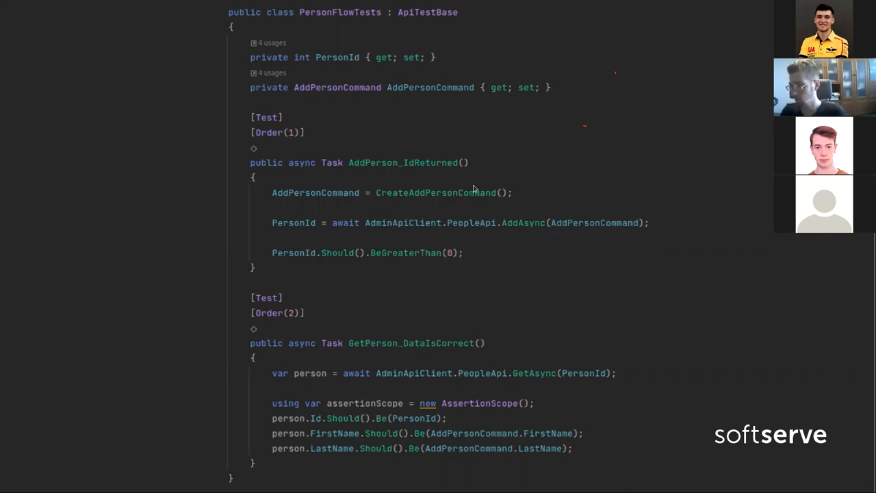
pyautogui.moveTo(496, 264)
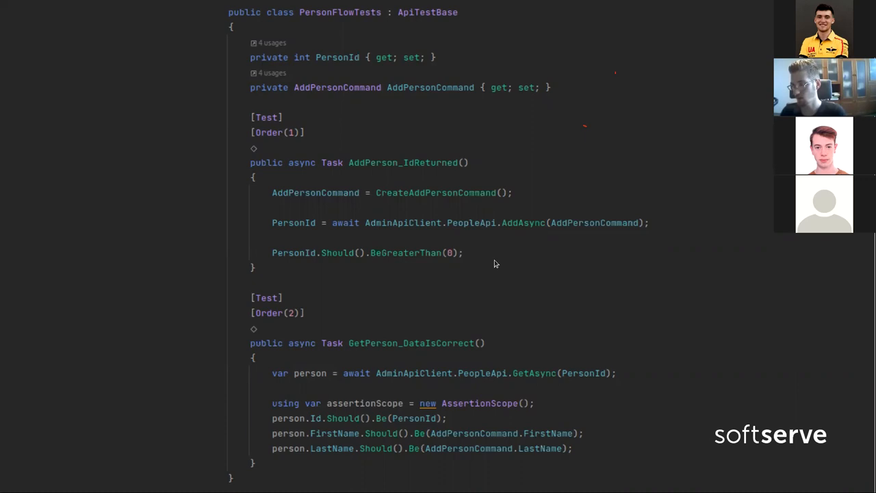
pyautogui.moveTo(445, 428)
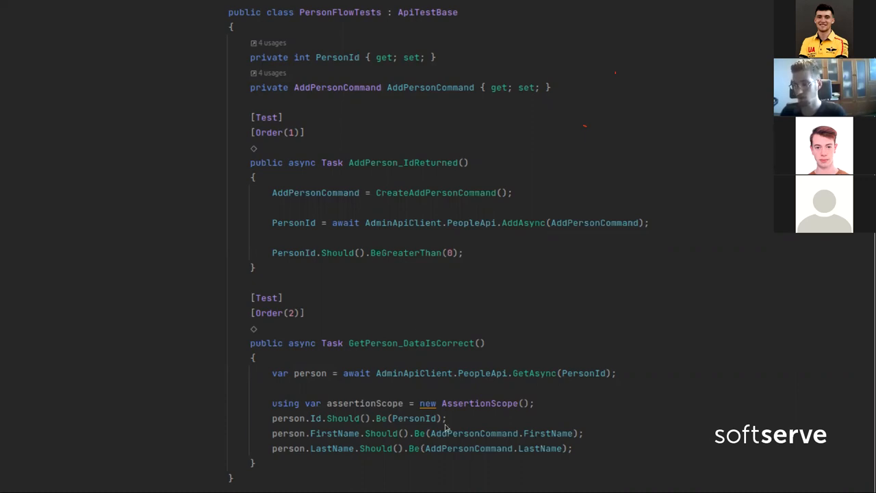
pyautogui.moveTo(589, 460)
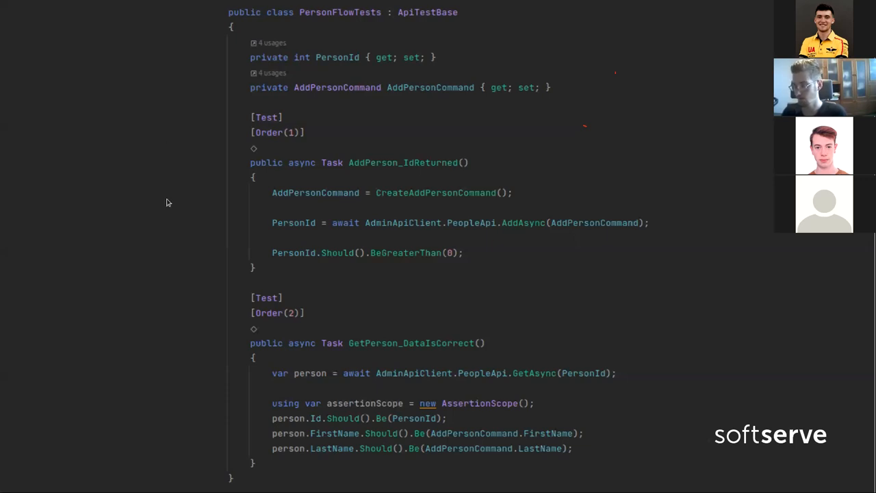
pyautogui.moveTo(160, 256)
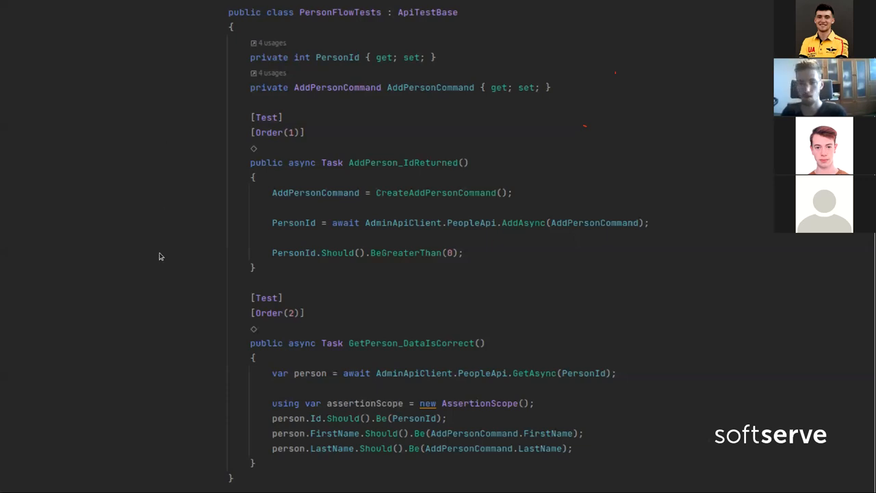